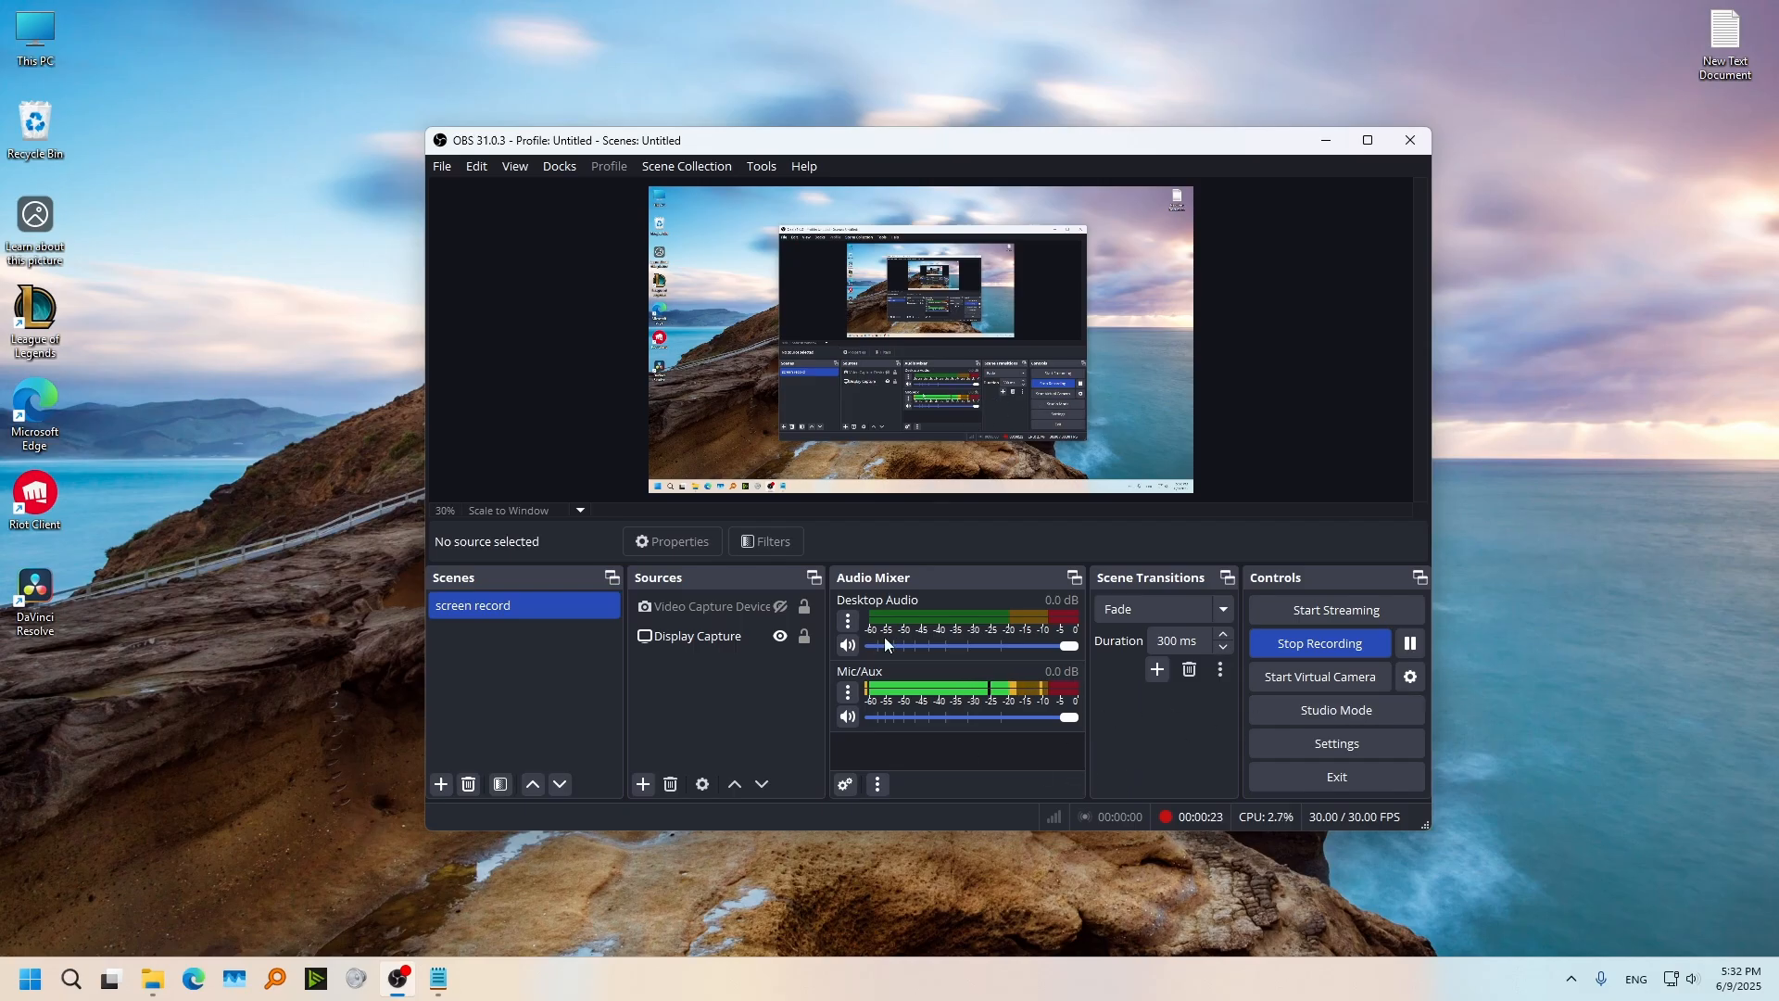
mouse_move(1152, 727)
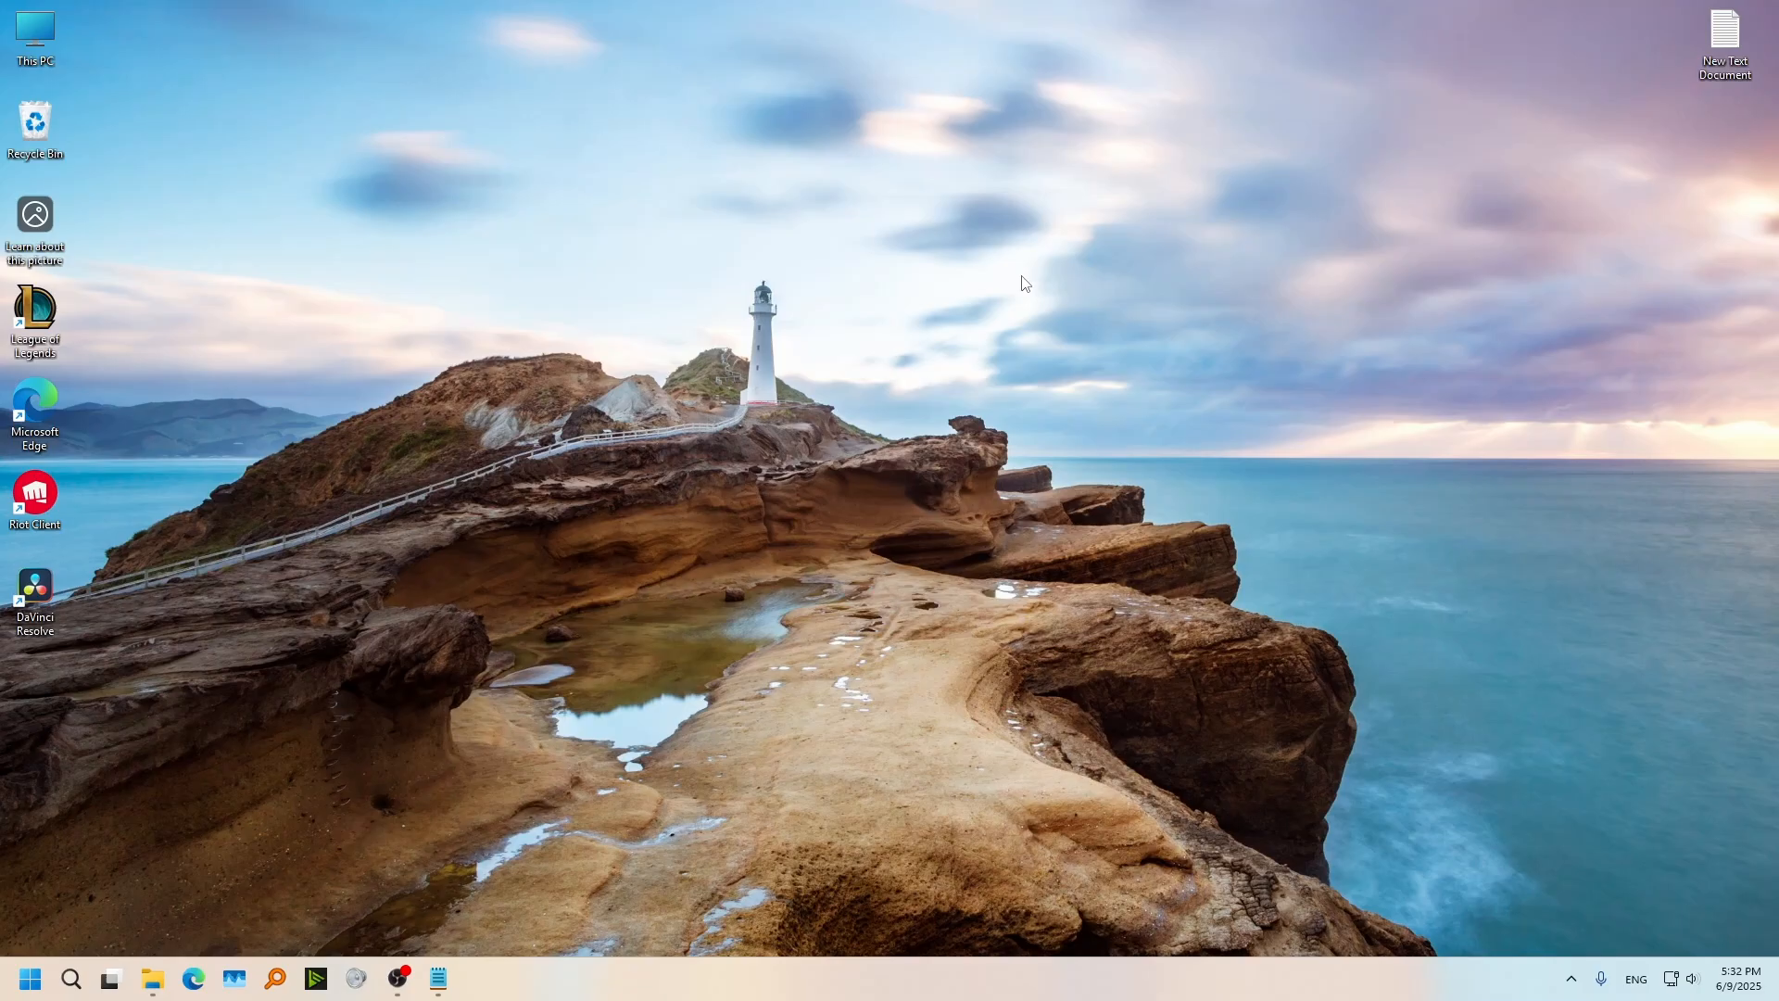
Step: Search Microsoft Store for 'record screen free' and find Record Screen - FREE already installed
click(72, 979)
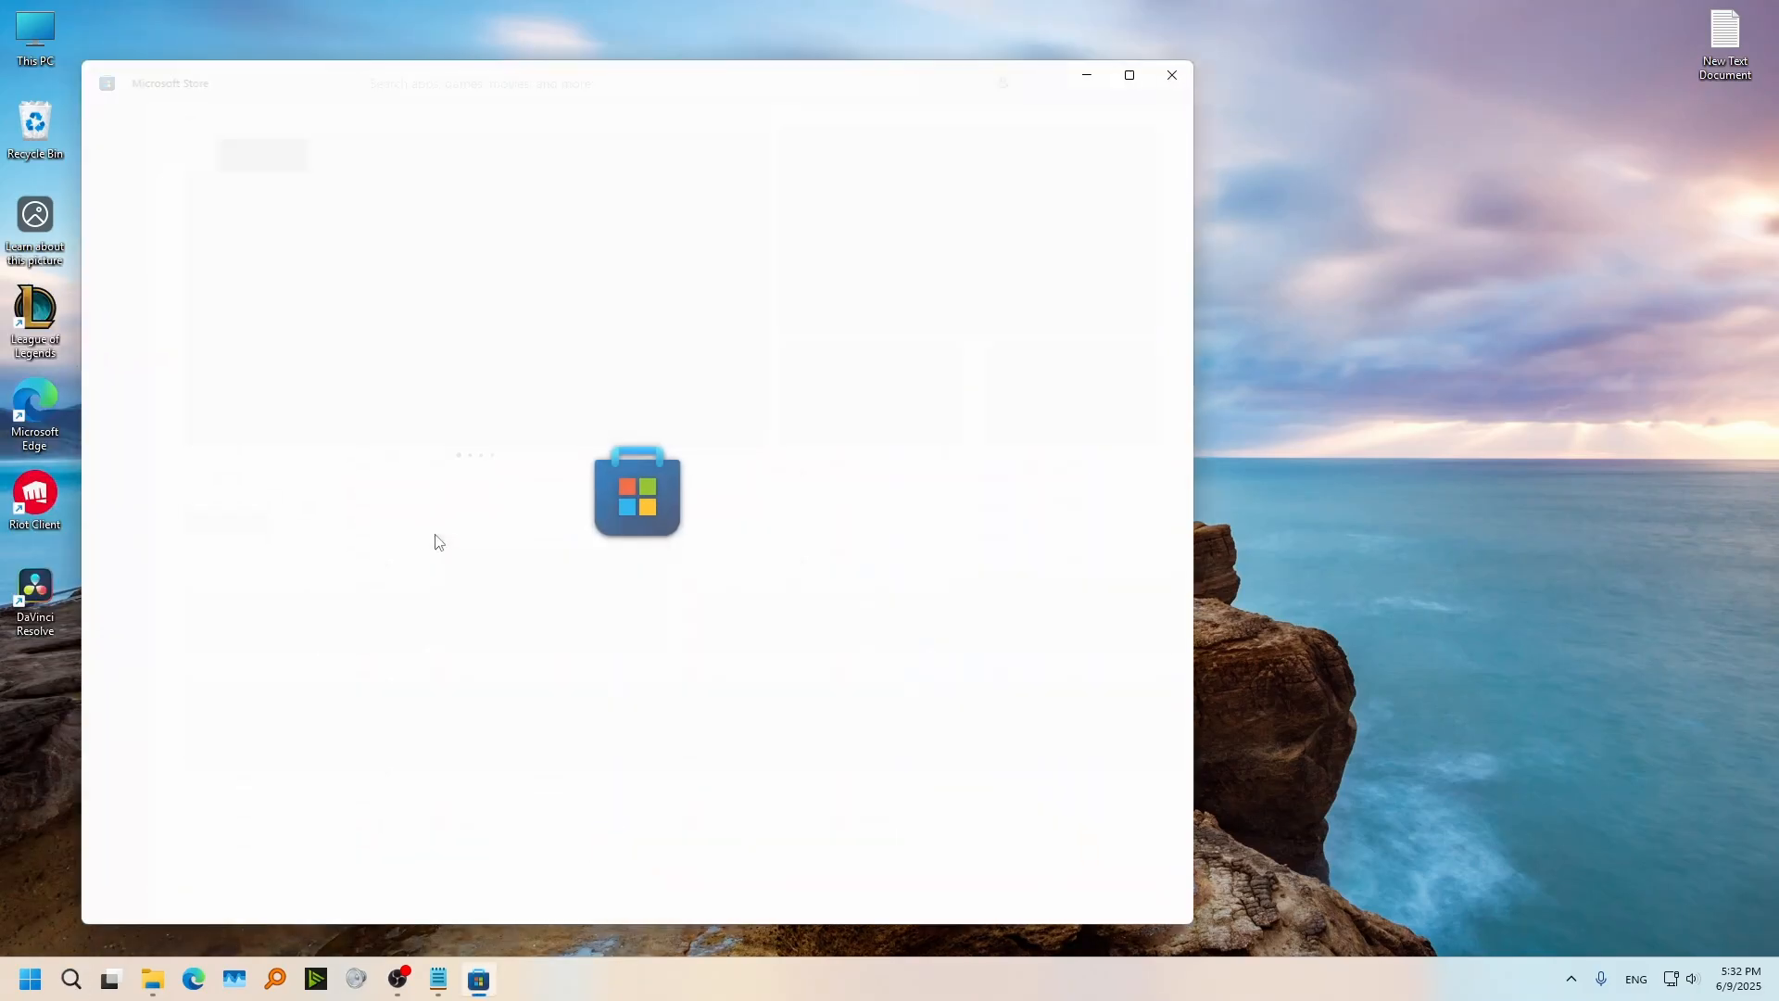
click(599, 81)
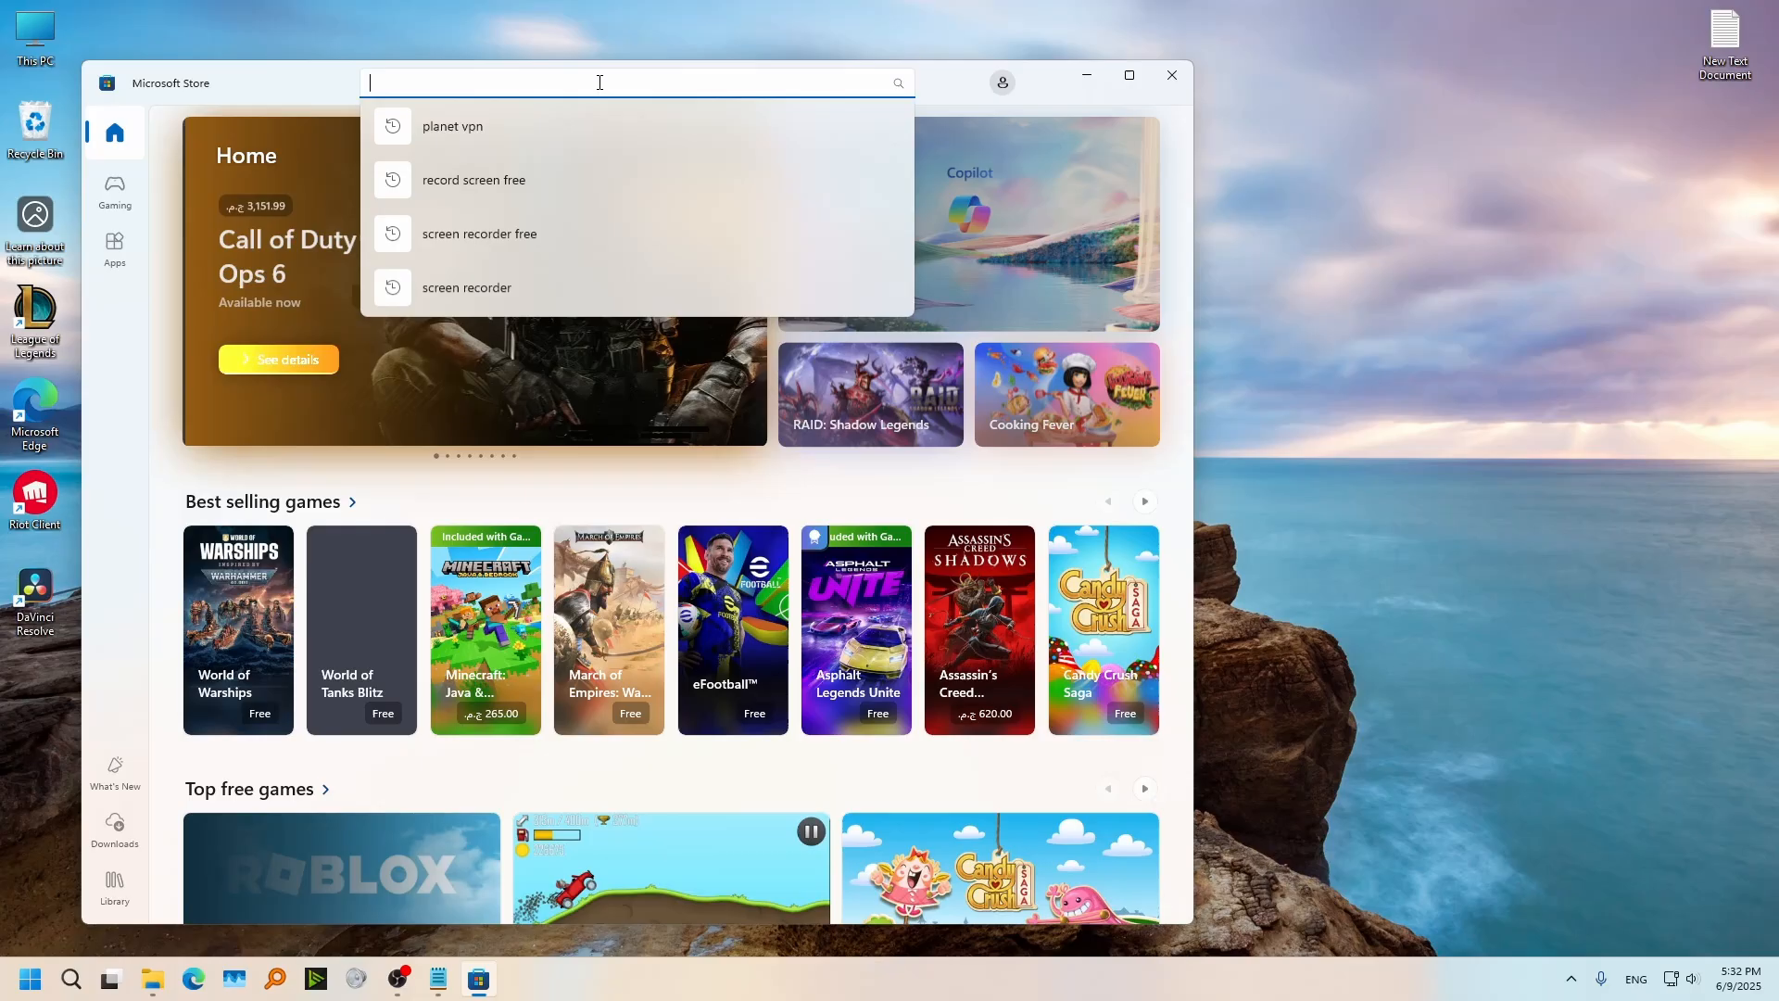
click(473, 179)
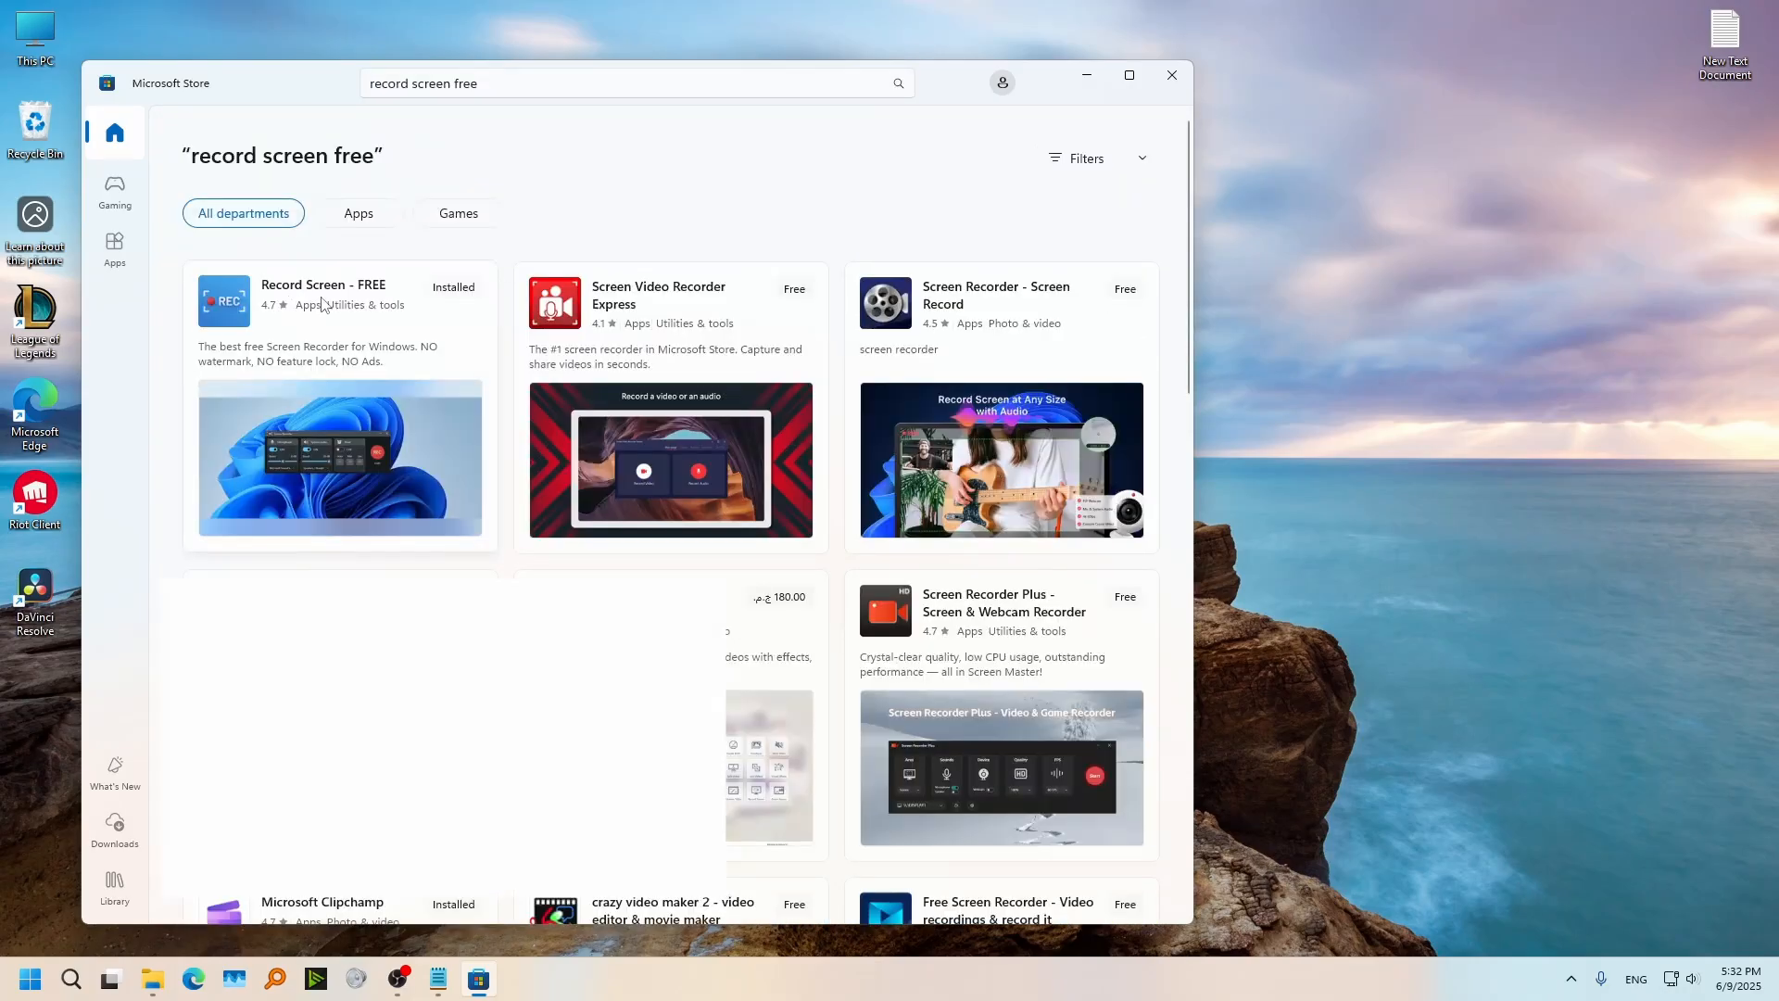
click(323, 295)
text(r)
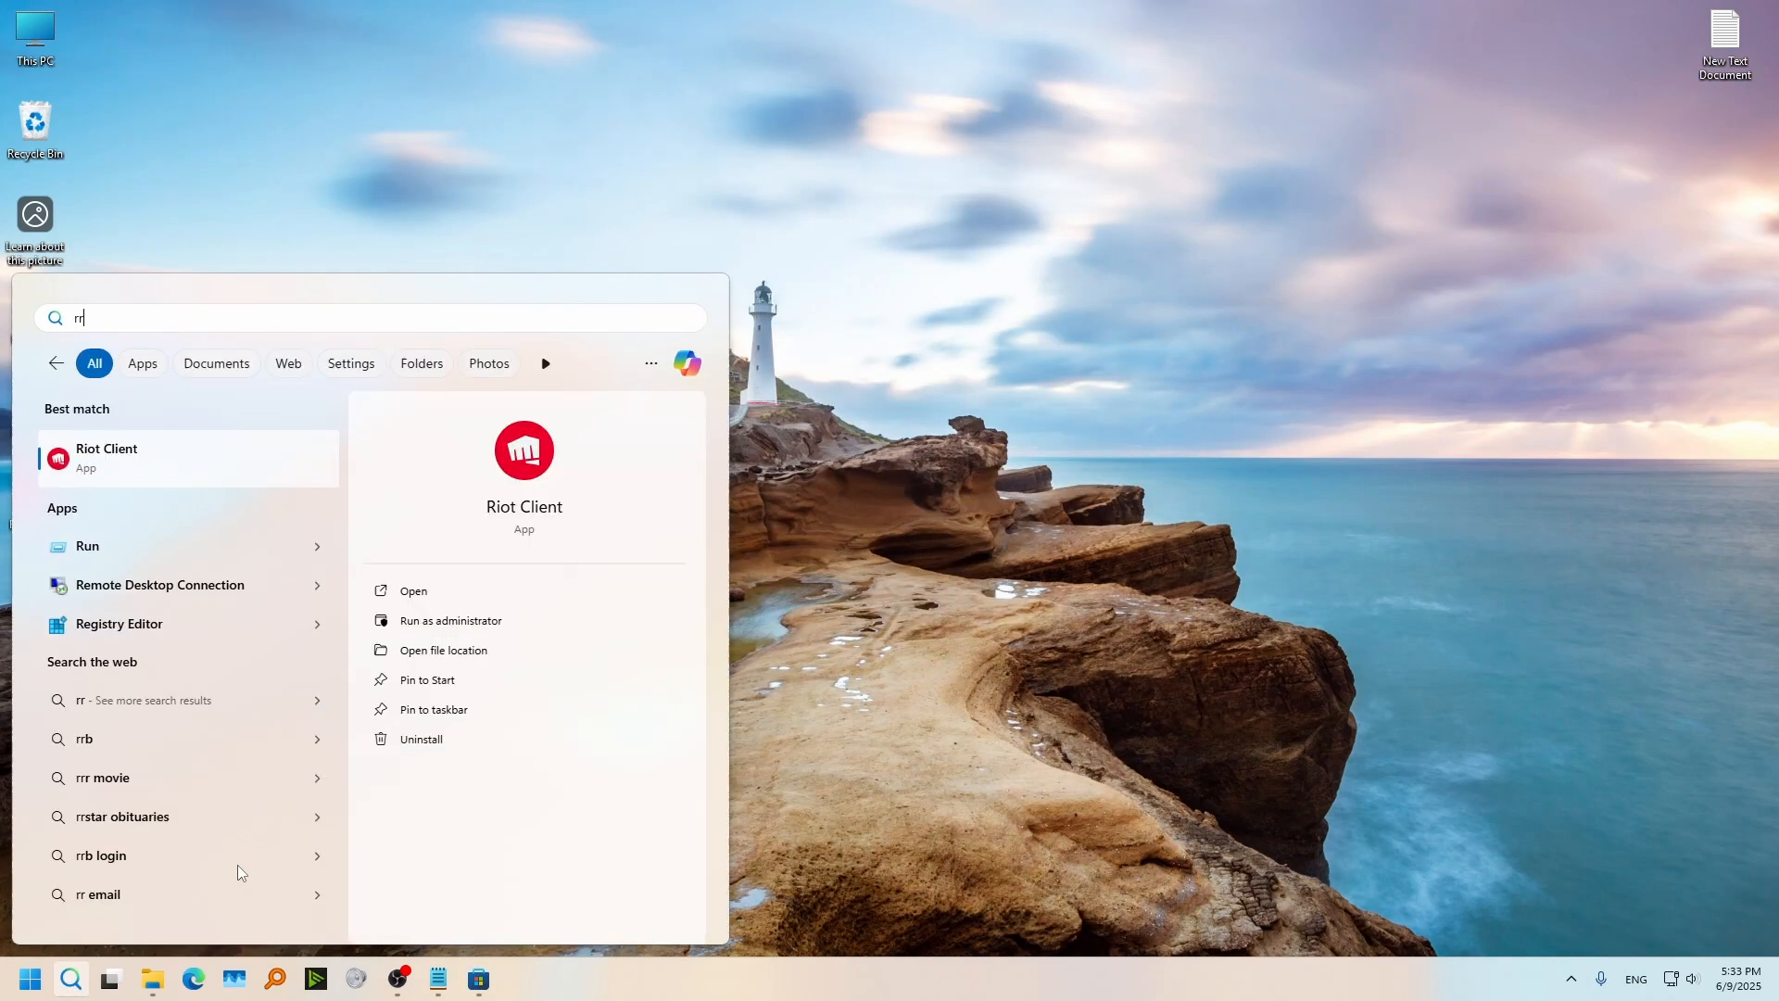
Step: Launch Record Screen - FREE from Start search using 'record Screen - FREE'
text(record Screen - FREE)
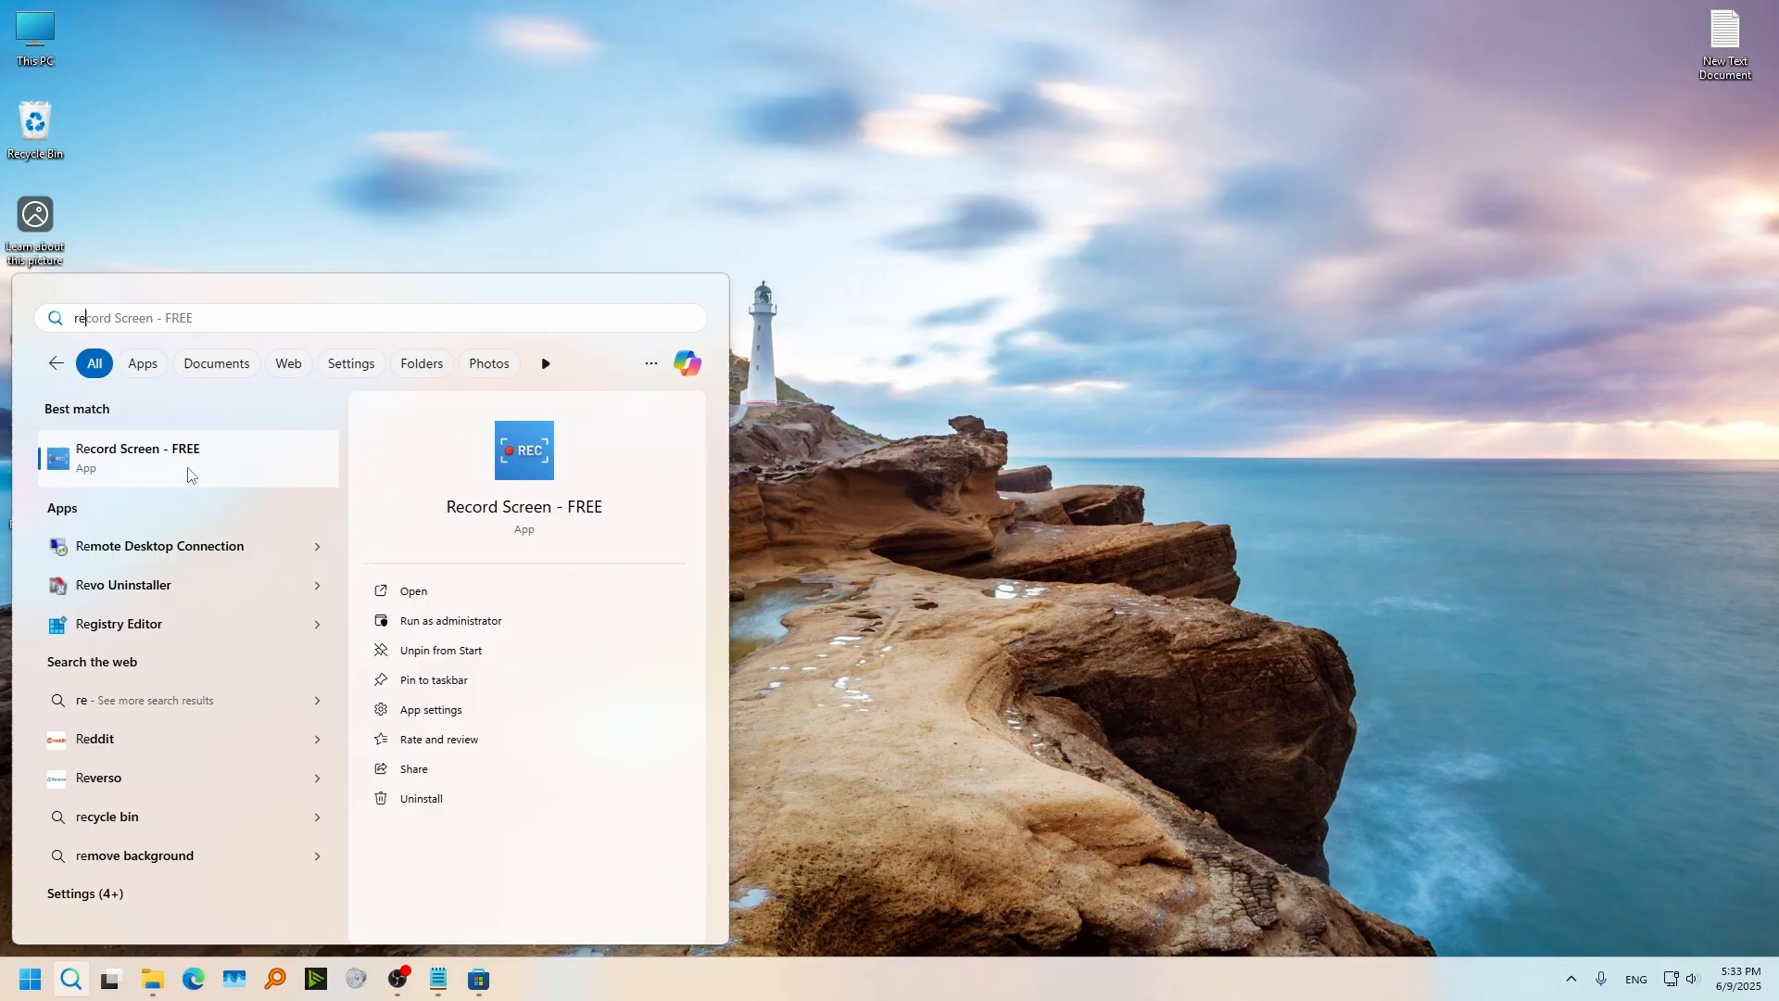
click(135, 455)
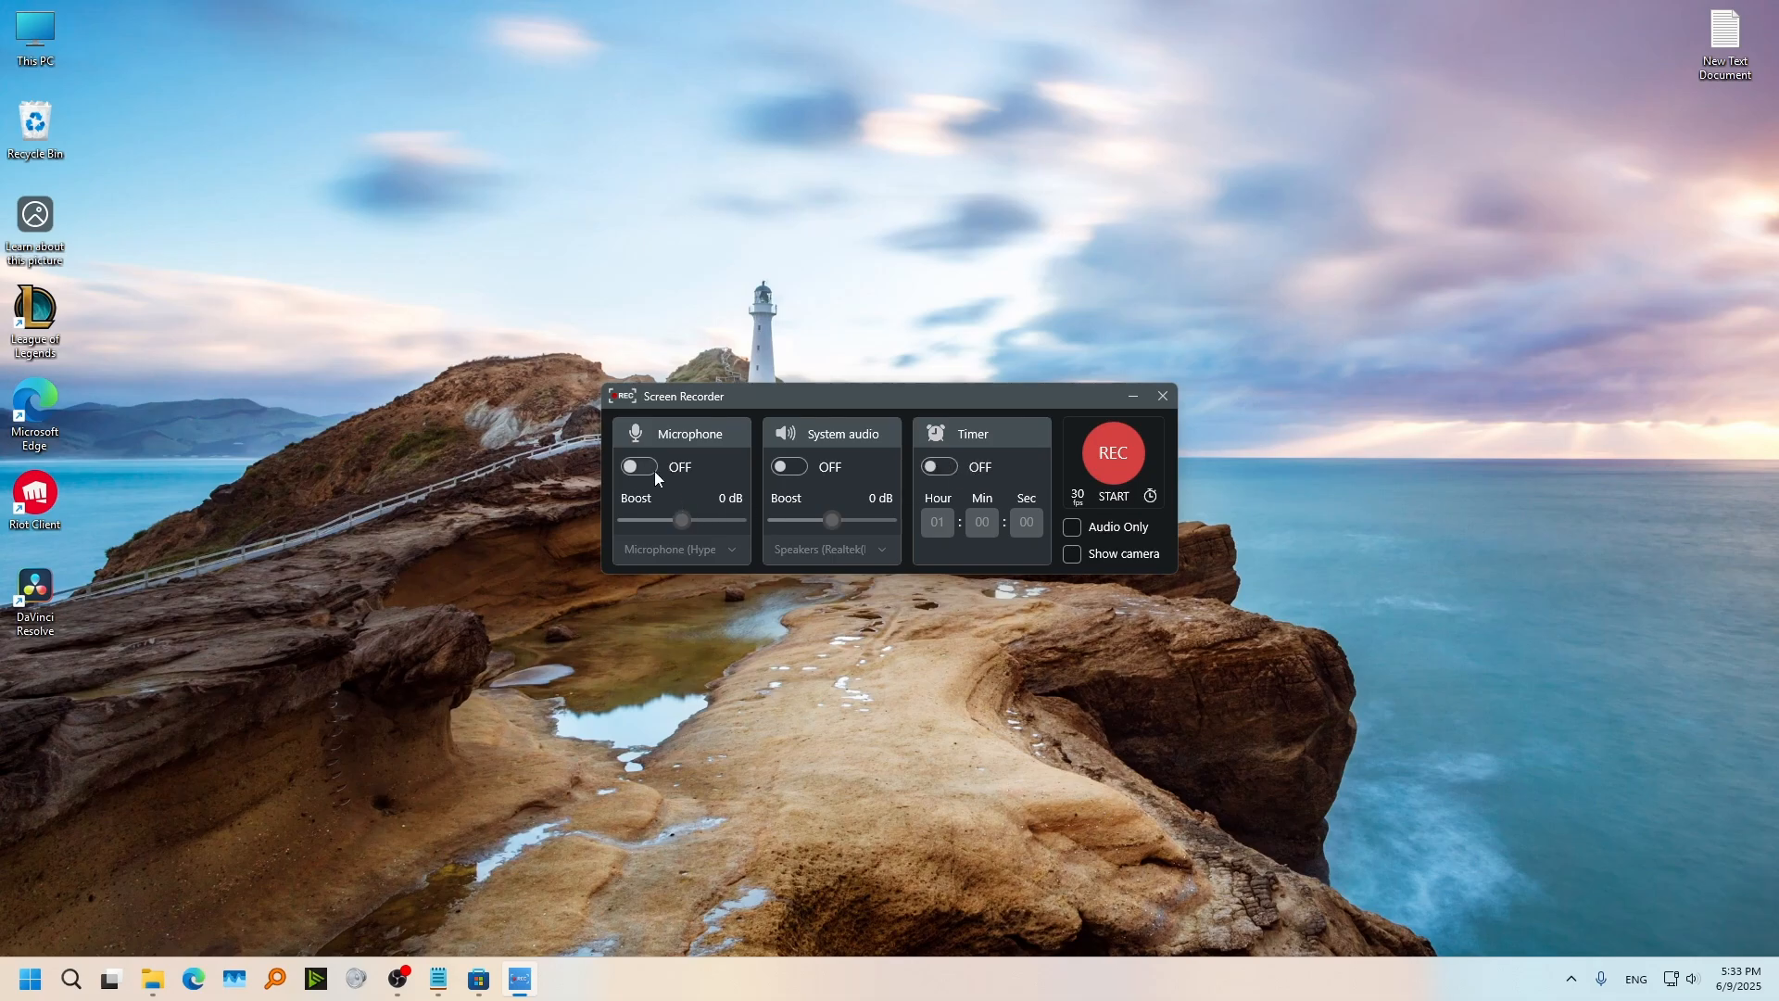
Step: Switch on both Microphone and System audio capture in the recorder
click(638, 467)
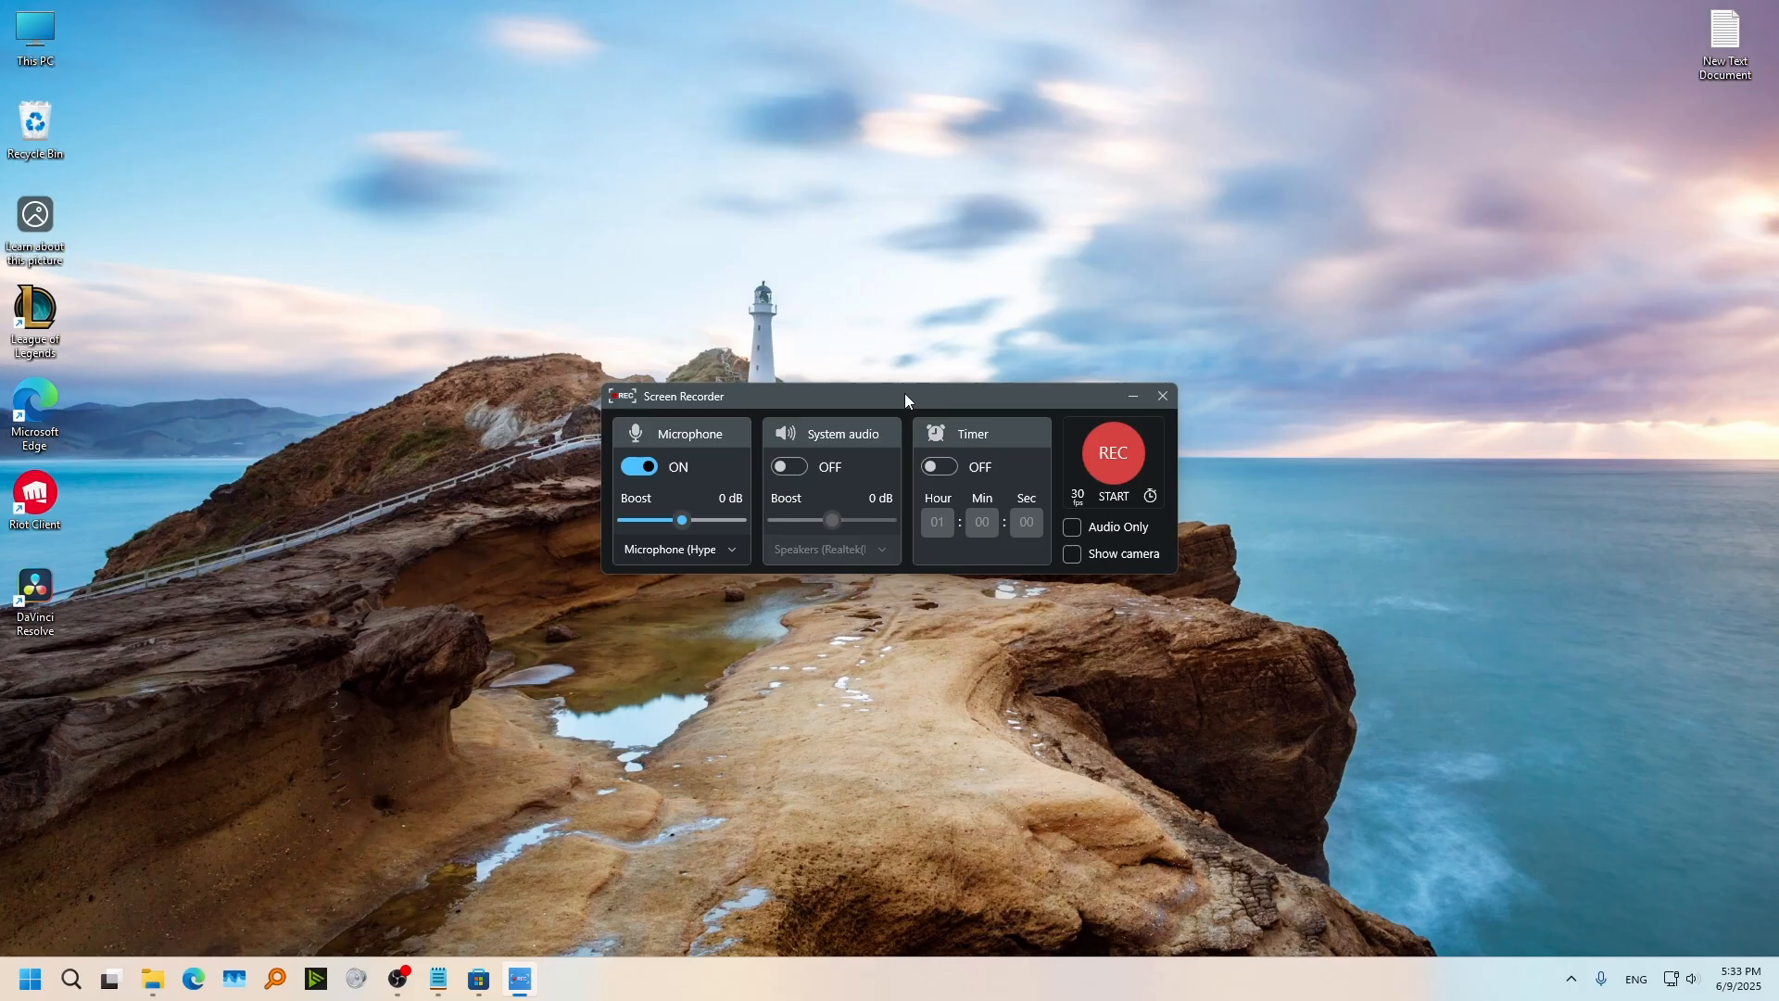
click(789, 467)
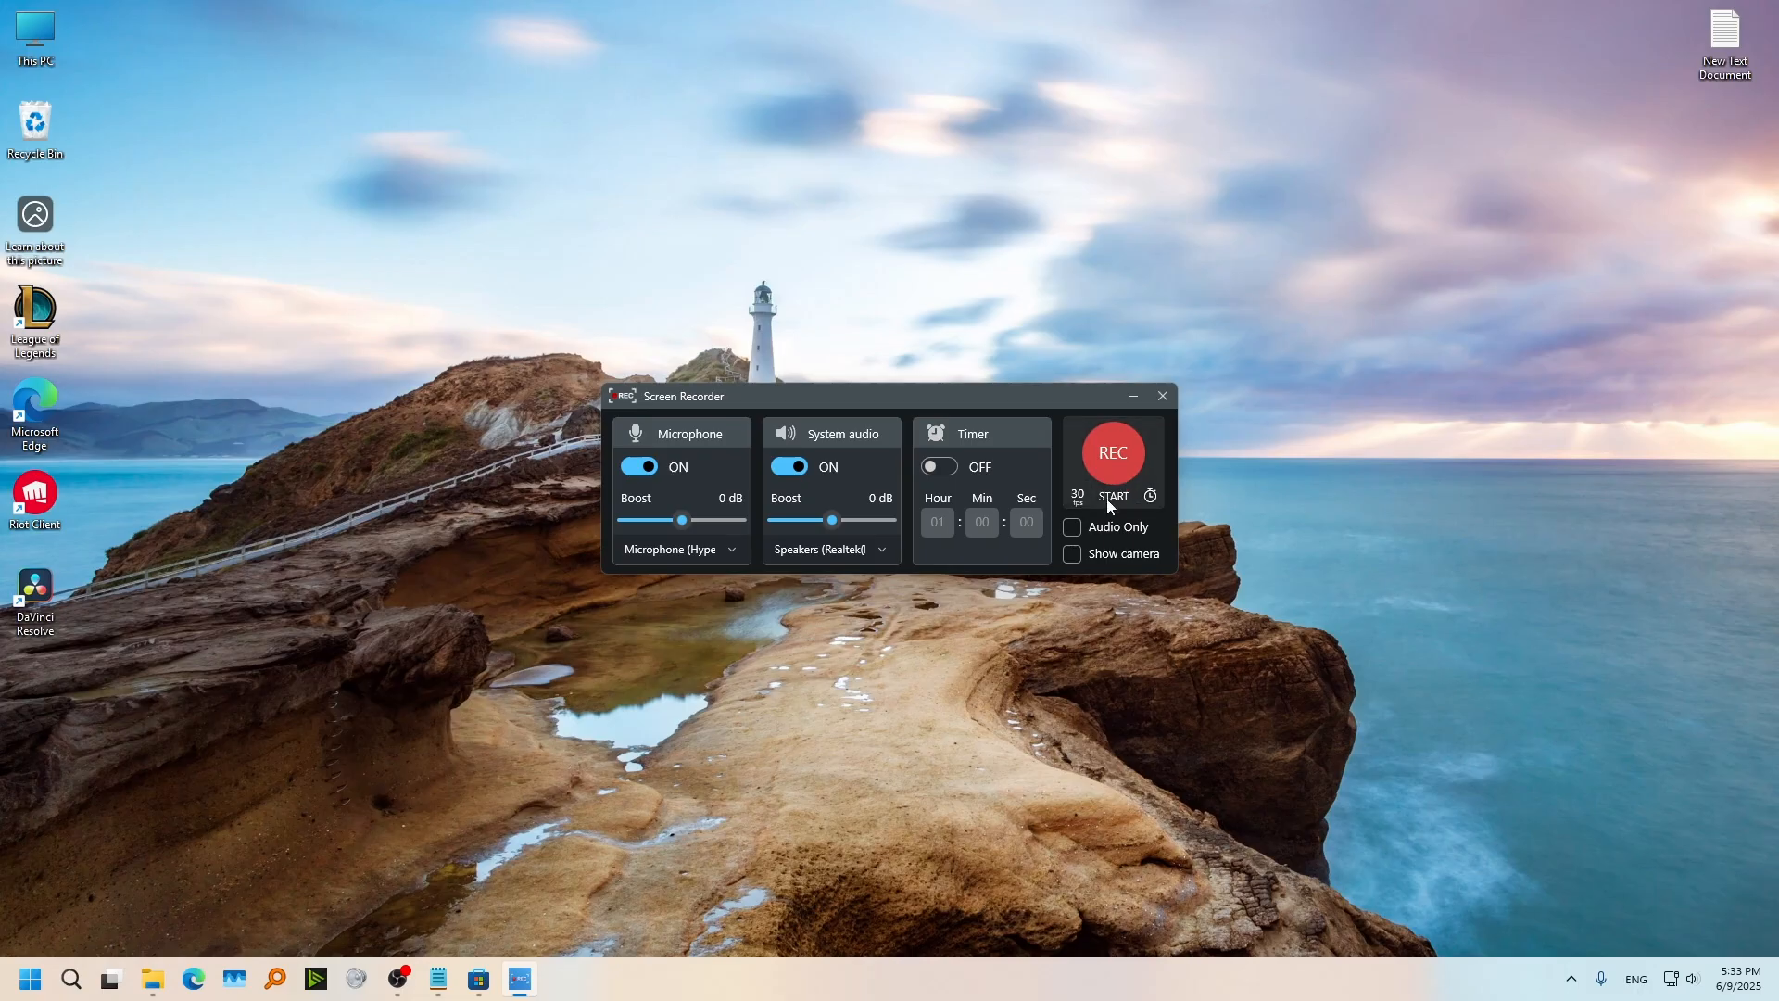
mouse_move(1123, 482)
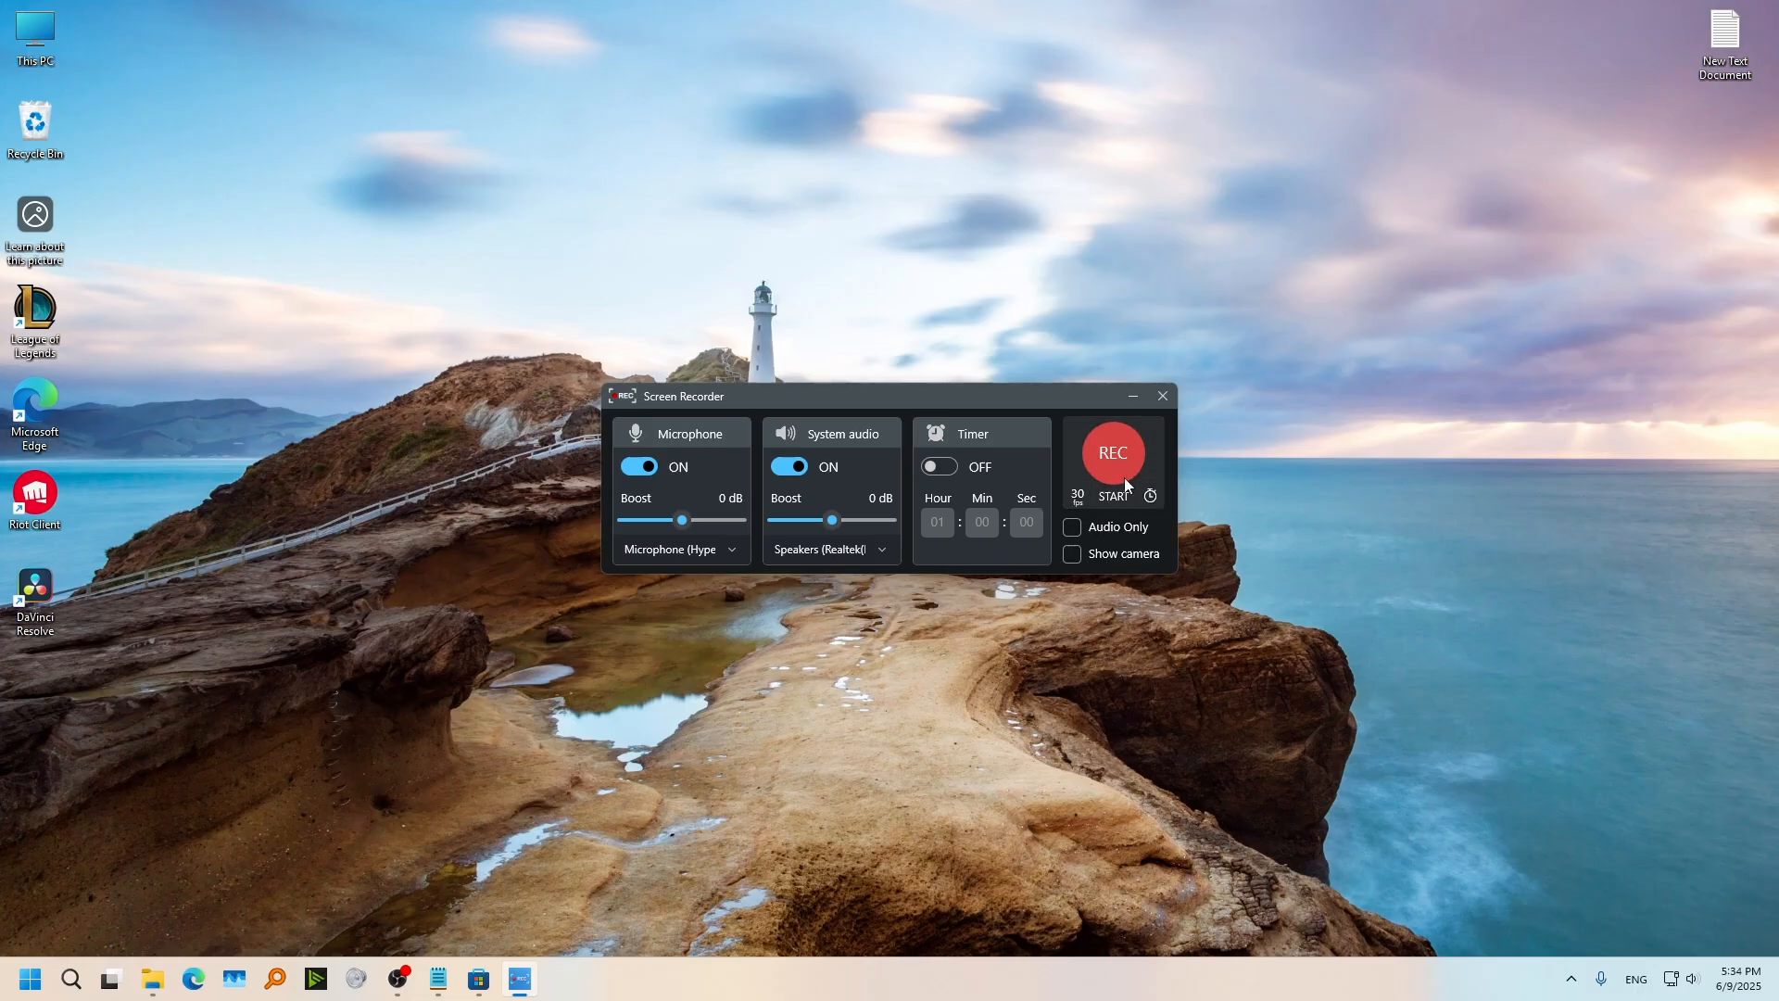
Step: Start a recording with 'Share your display' set to Display 1 and confirm it
click(1113, 453)
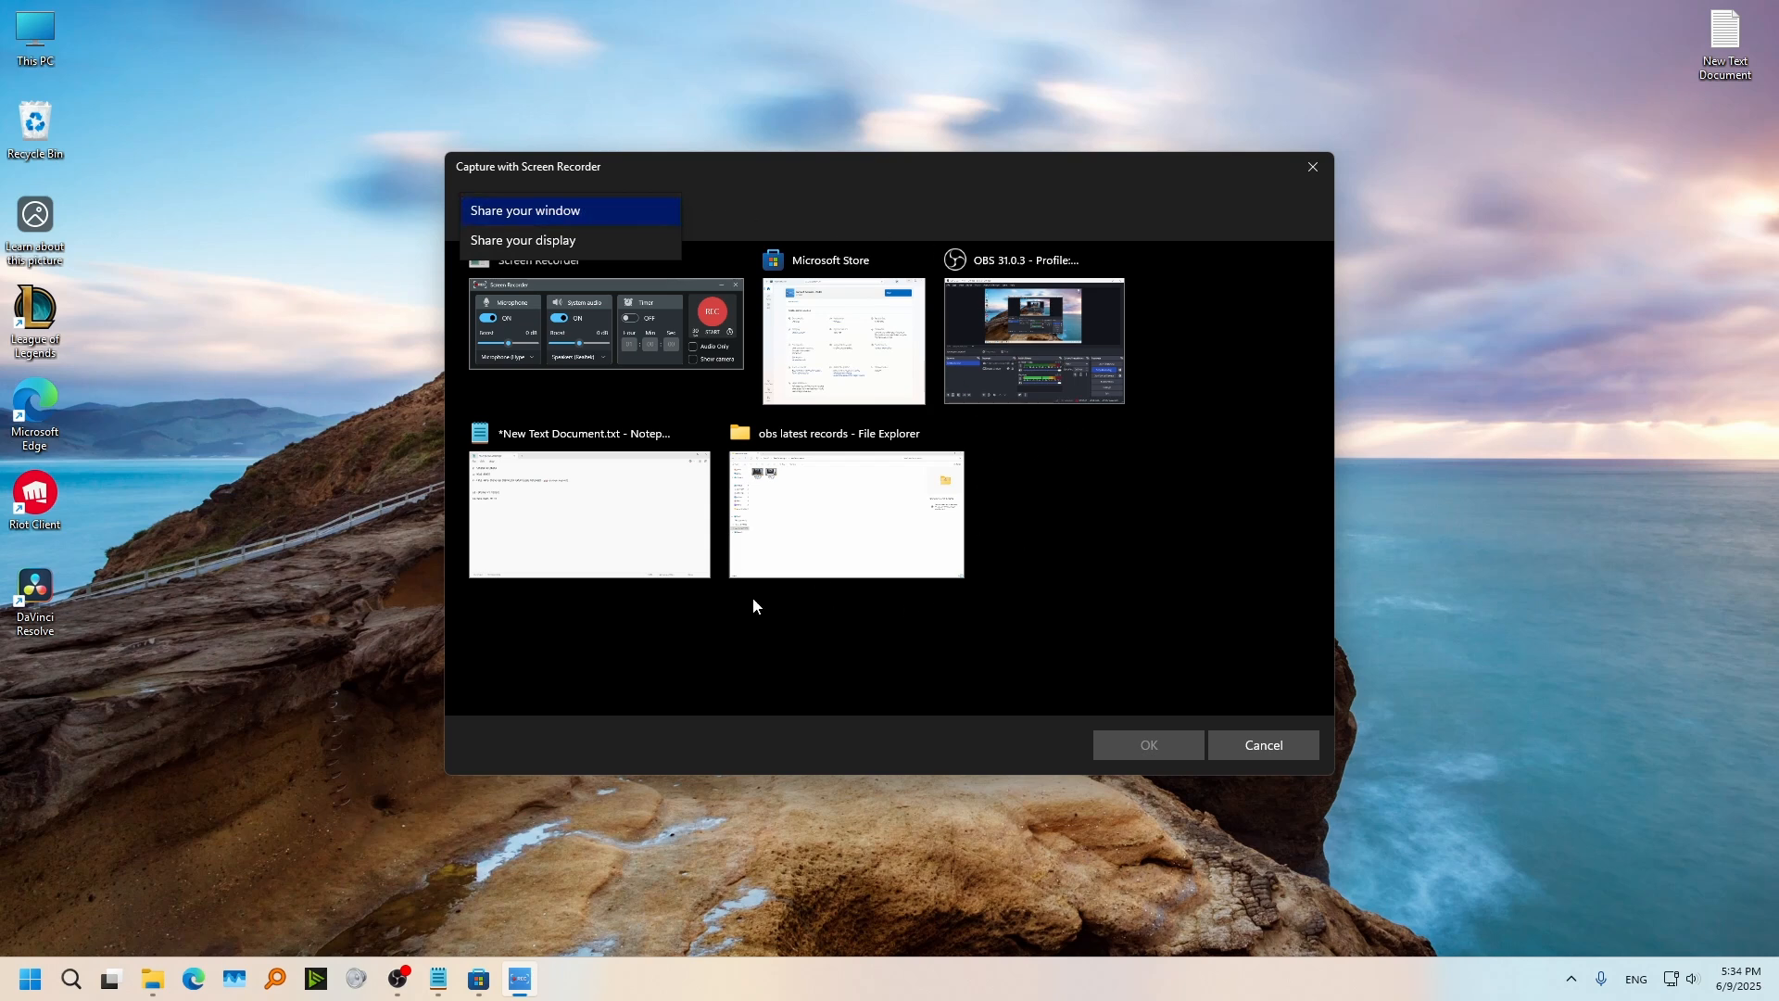
mouse_move(925, 224)
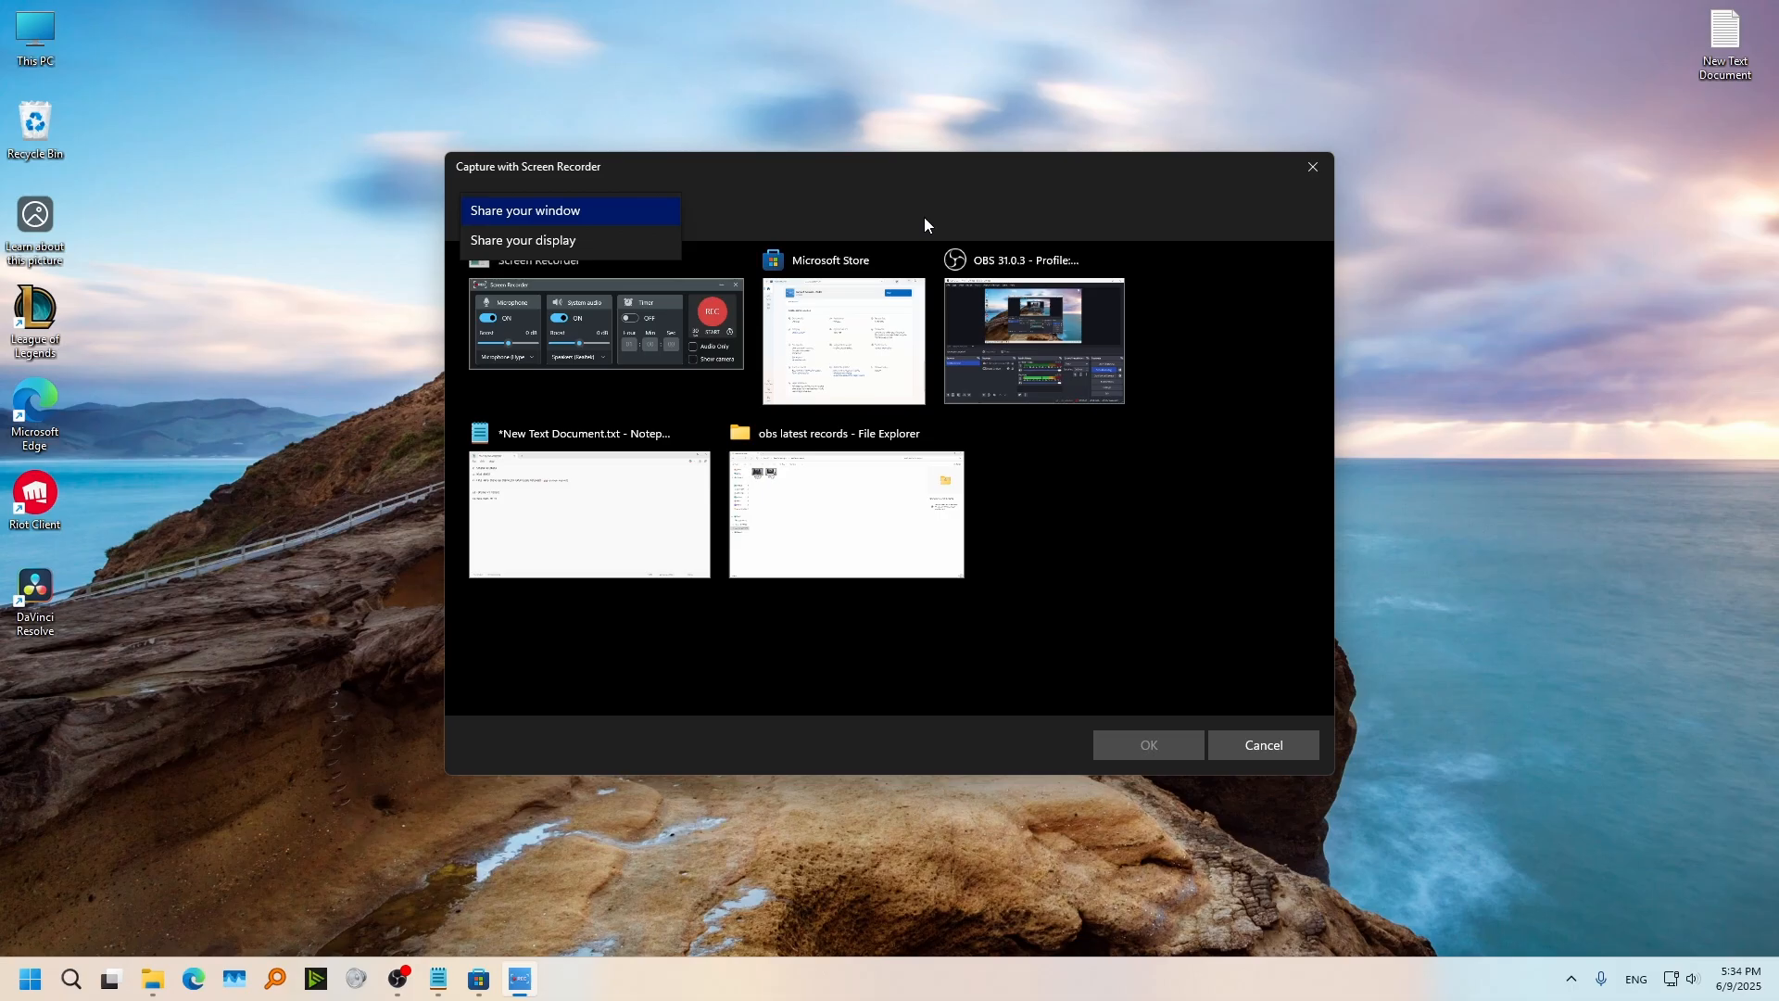
click(523, 239)
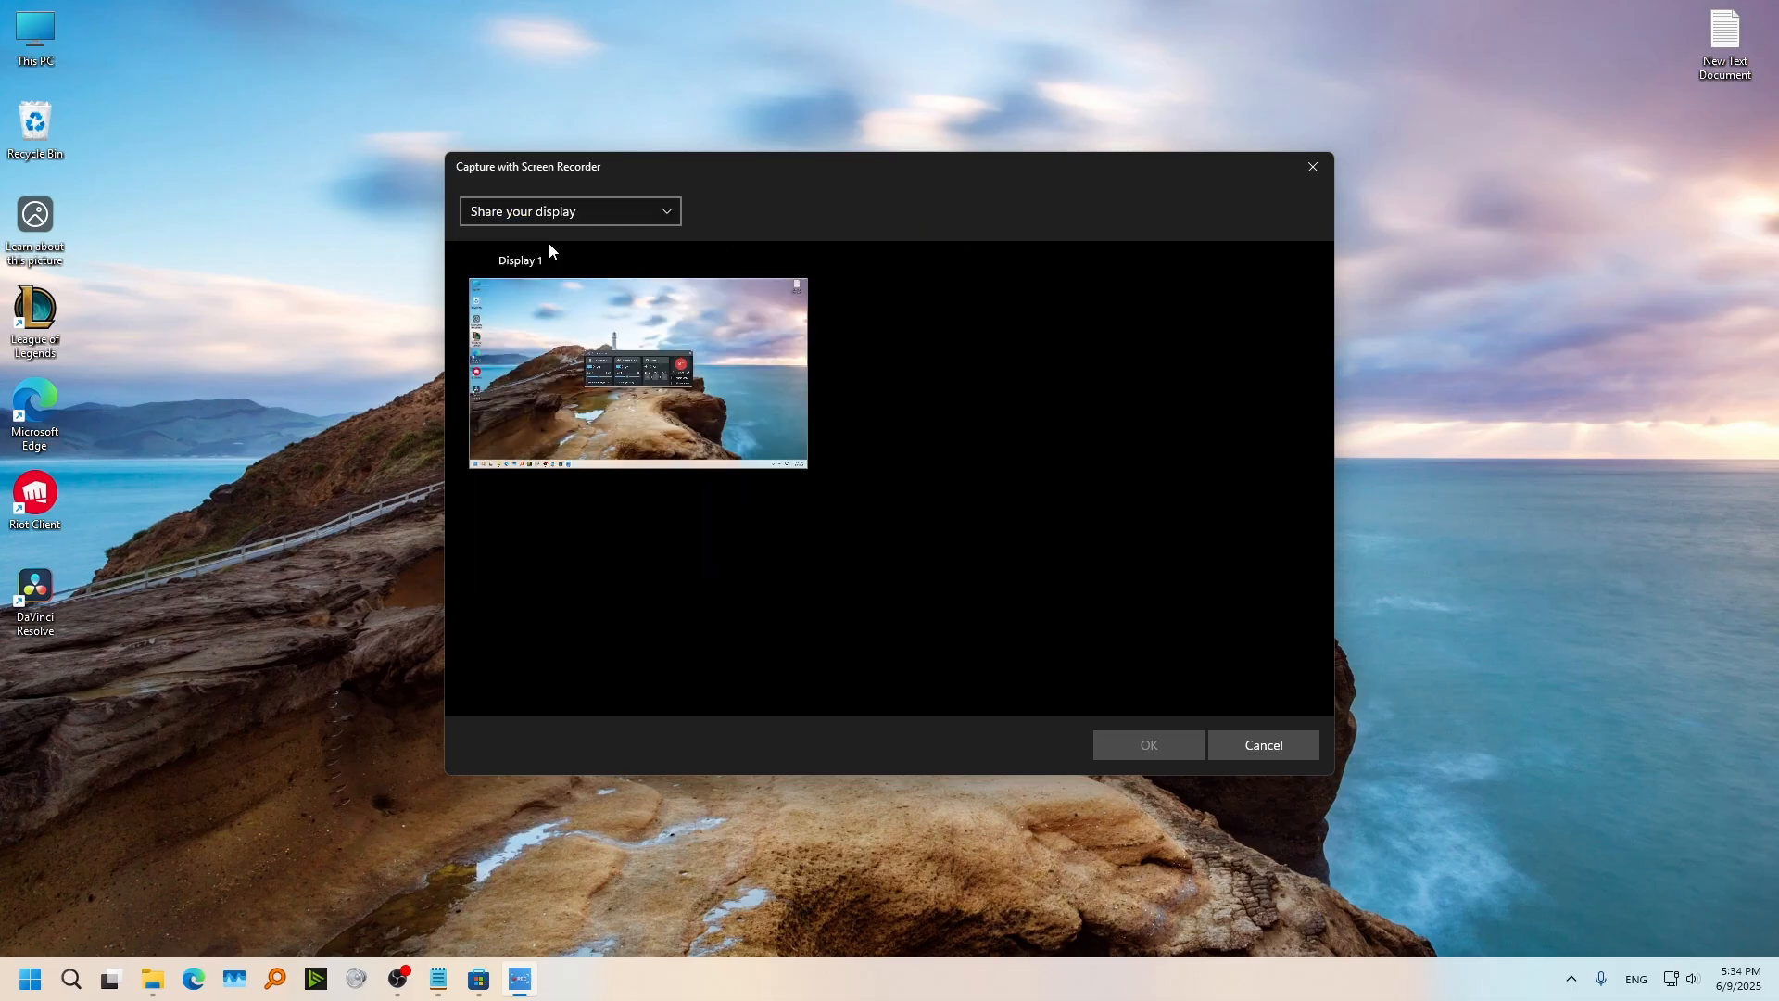
click(638, 374)
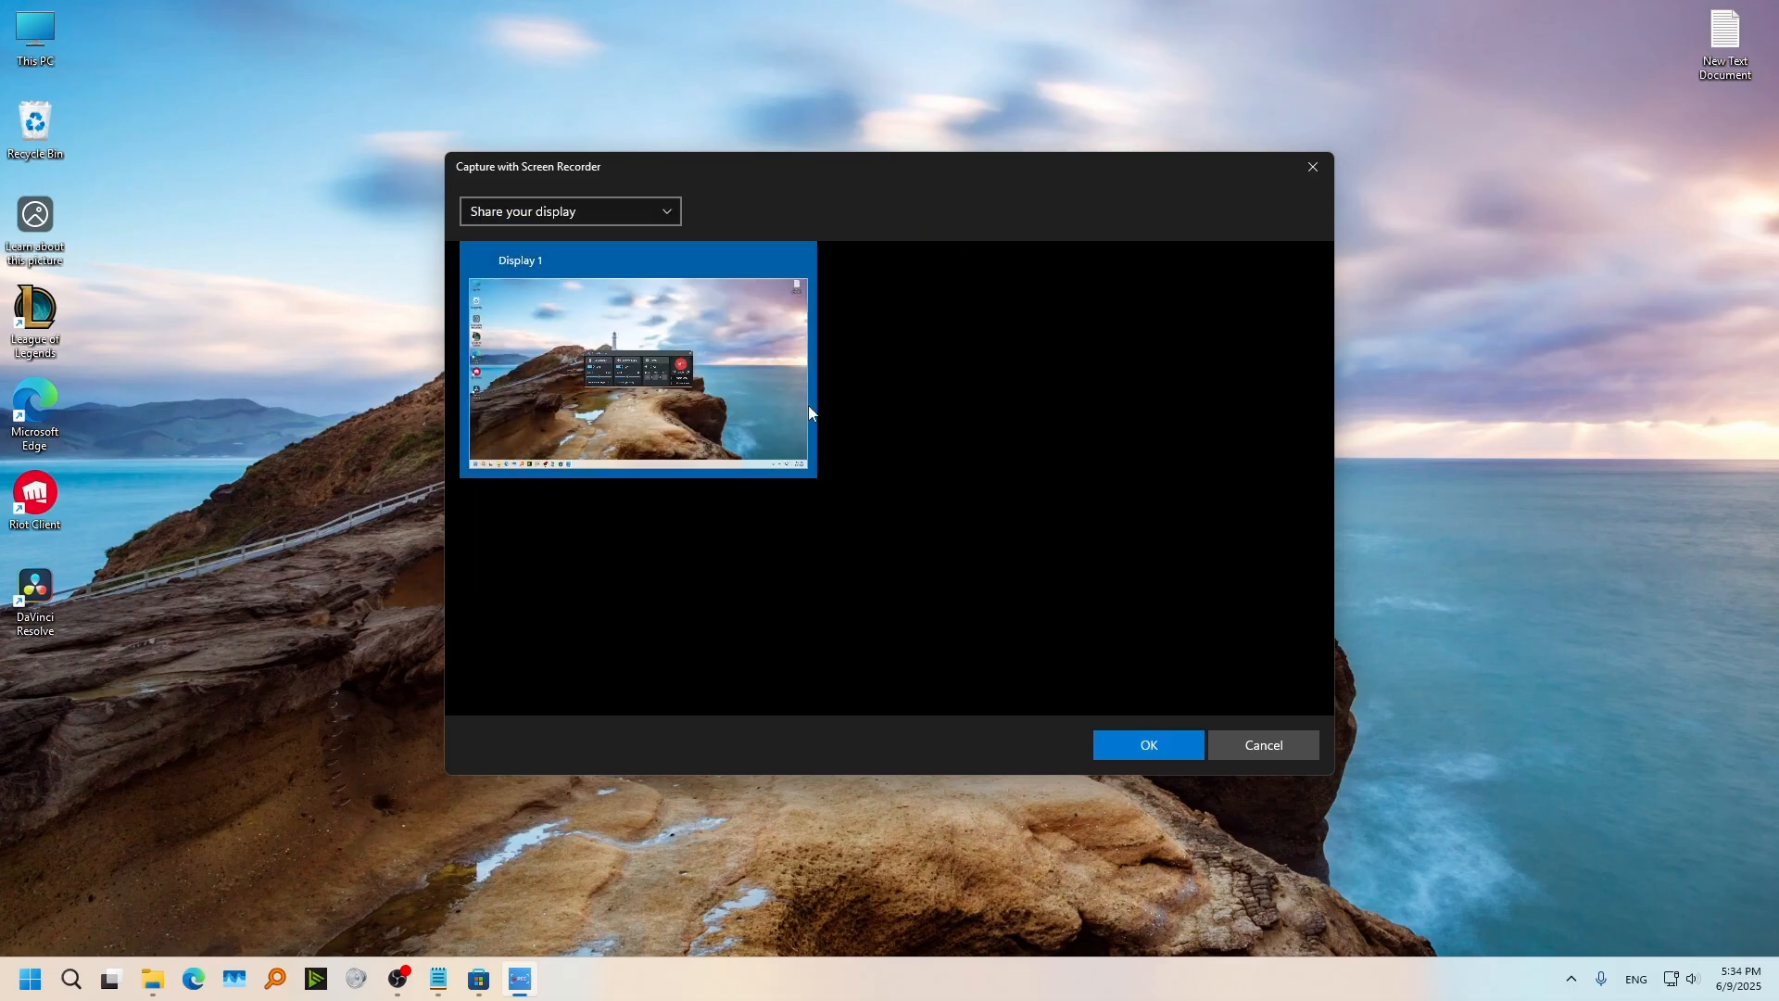
click(1146, 746)
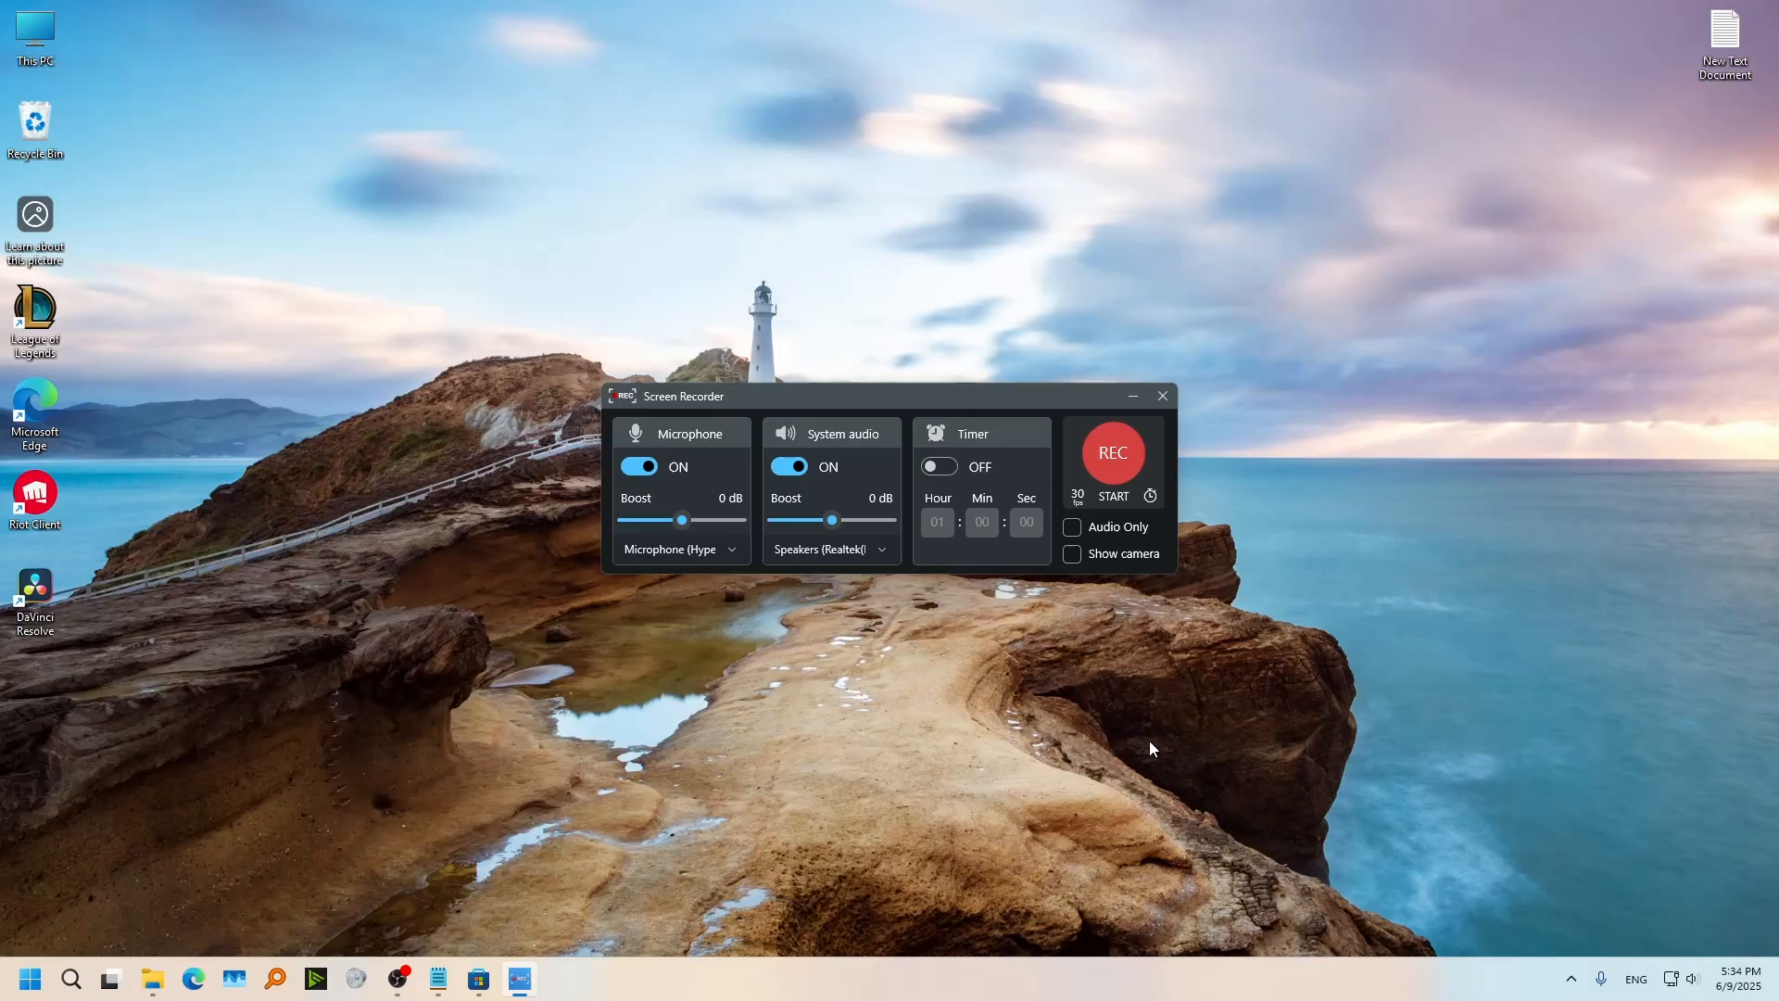
Step: Let the recording run, then stop it so the clip opens in the editor
click(1112, 453)
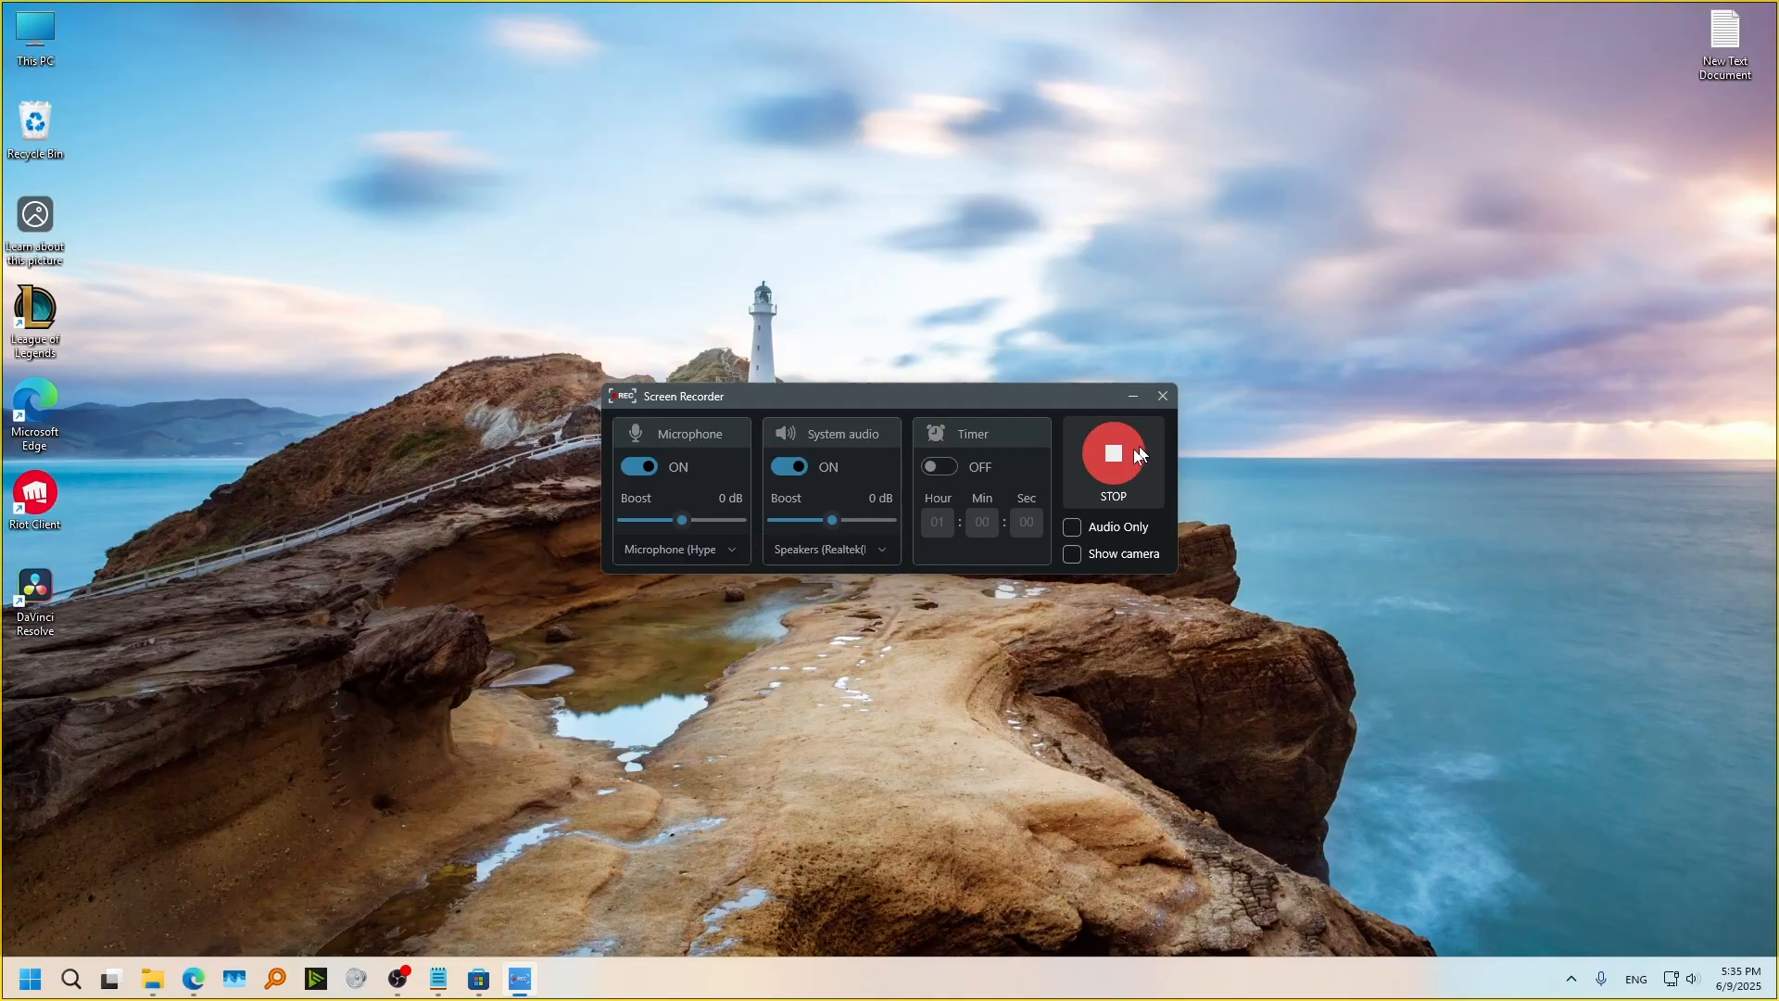
click(1112, 452)
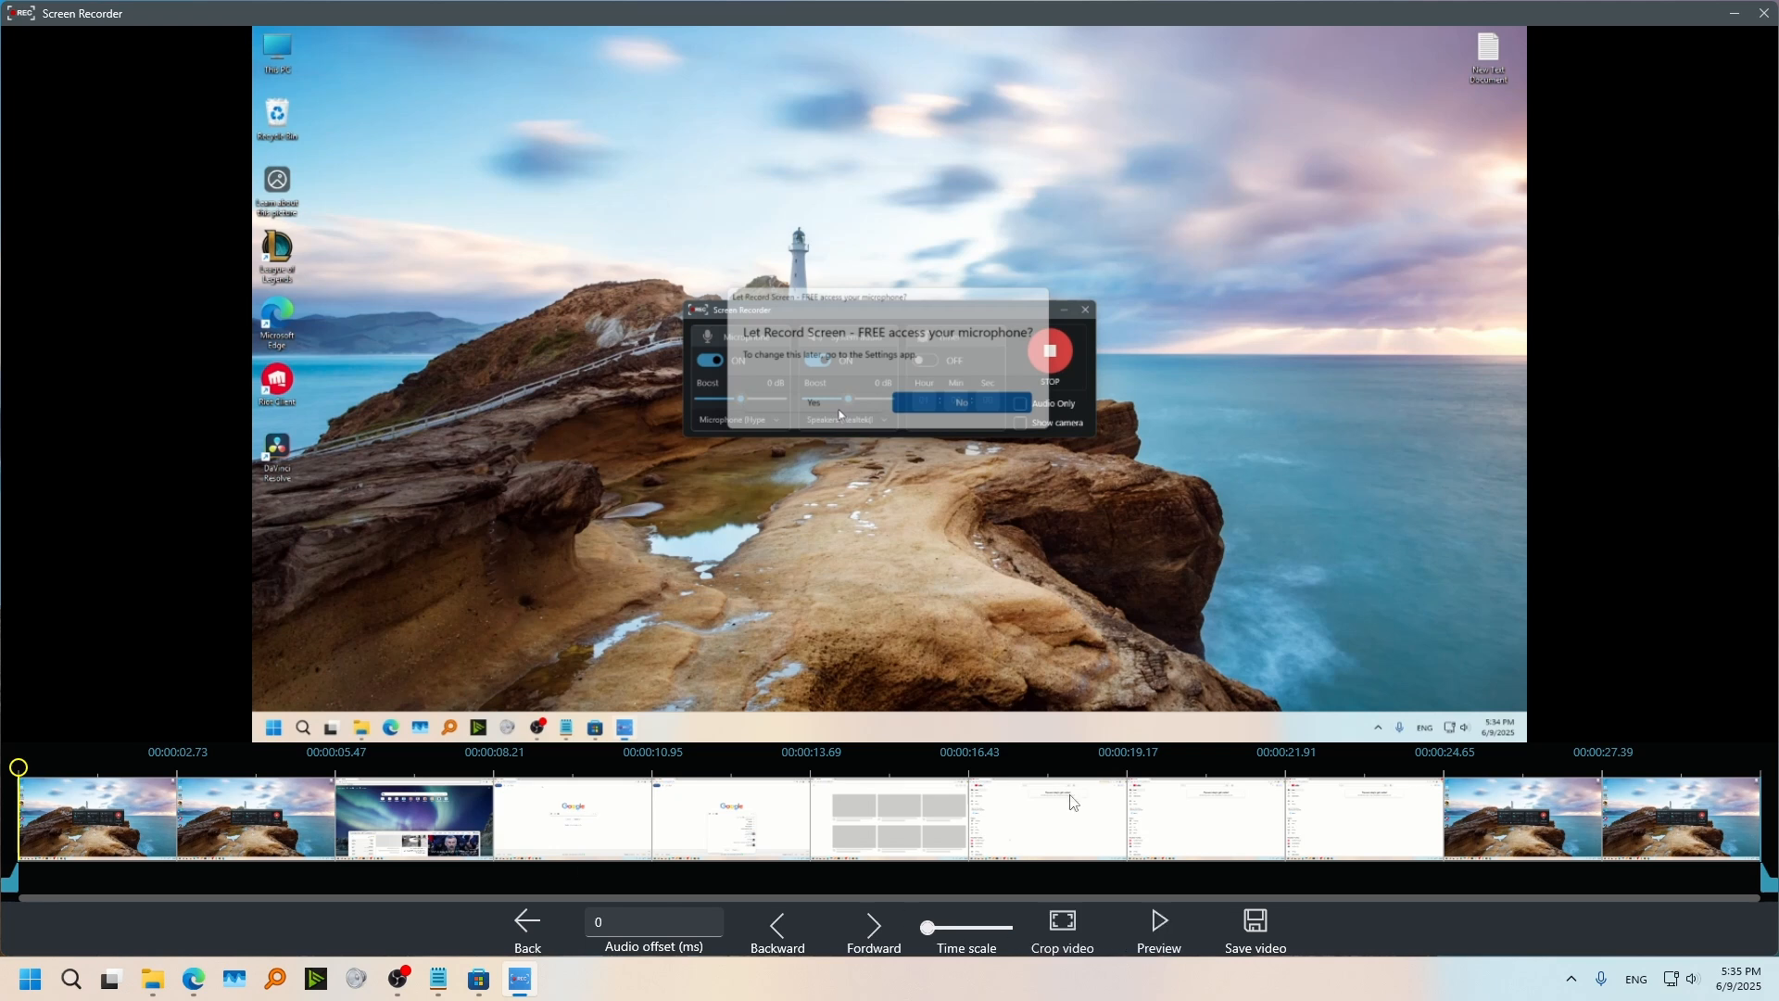
Step: Play and scrub the clip, keep 'No crop', and begin saving the video
click(1156, 929)
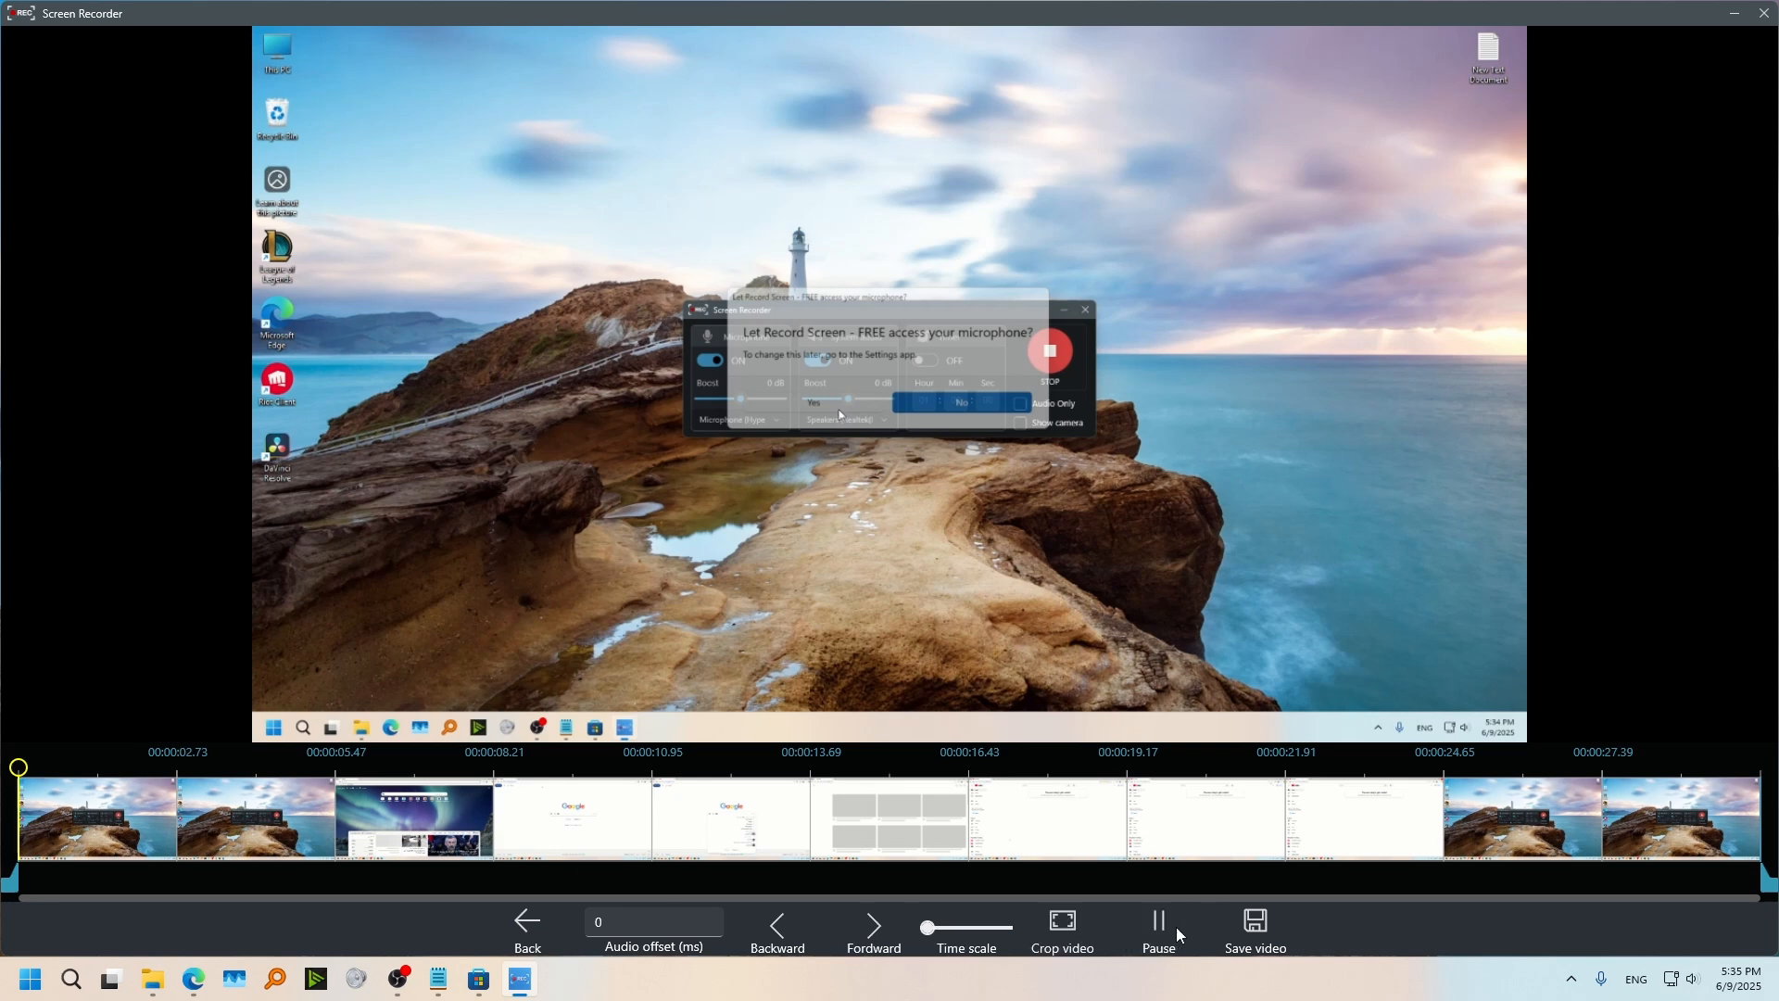
click(960, 402)
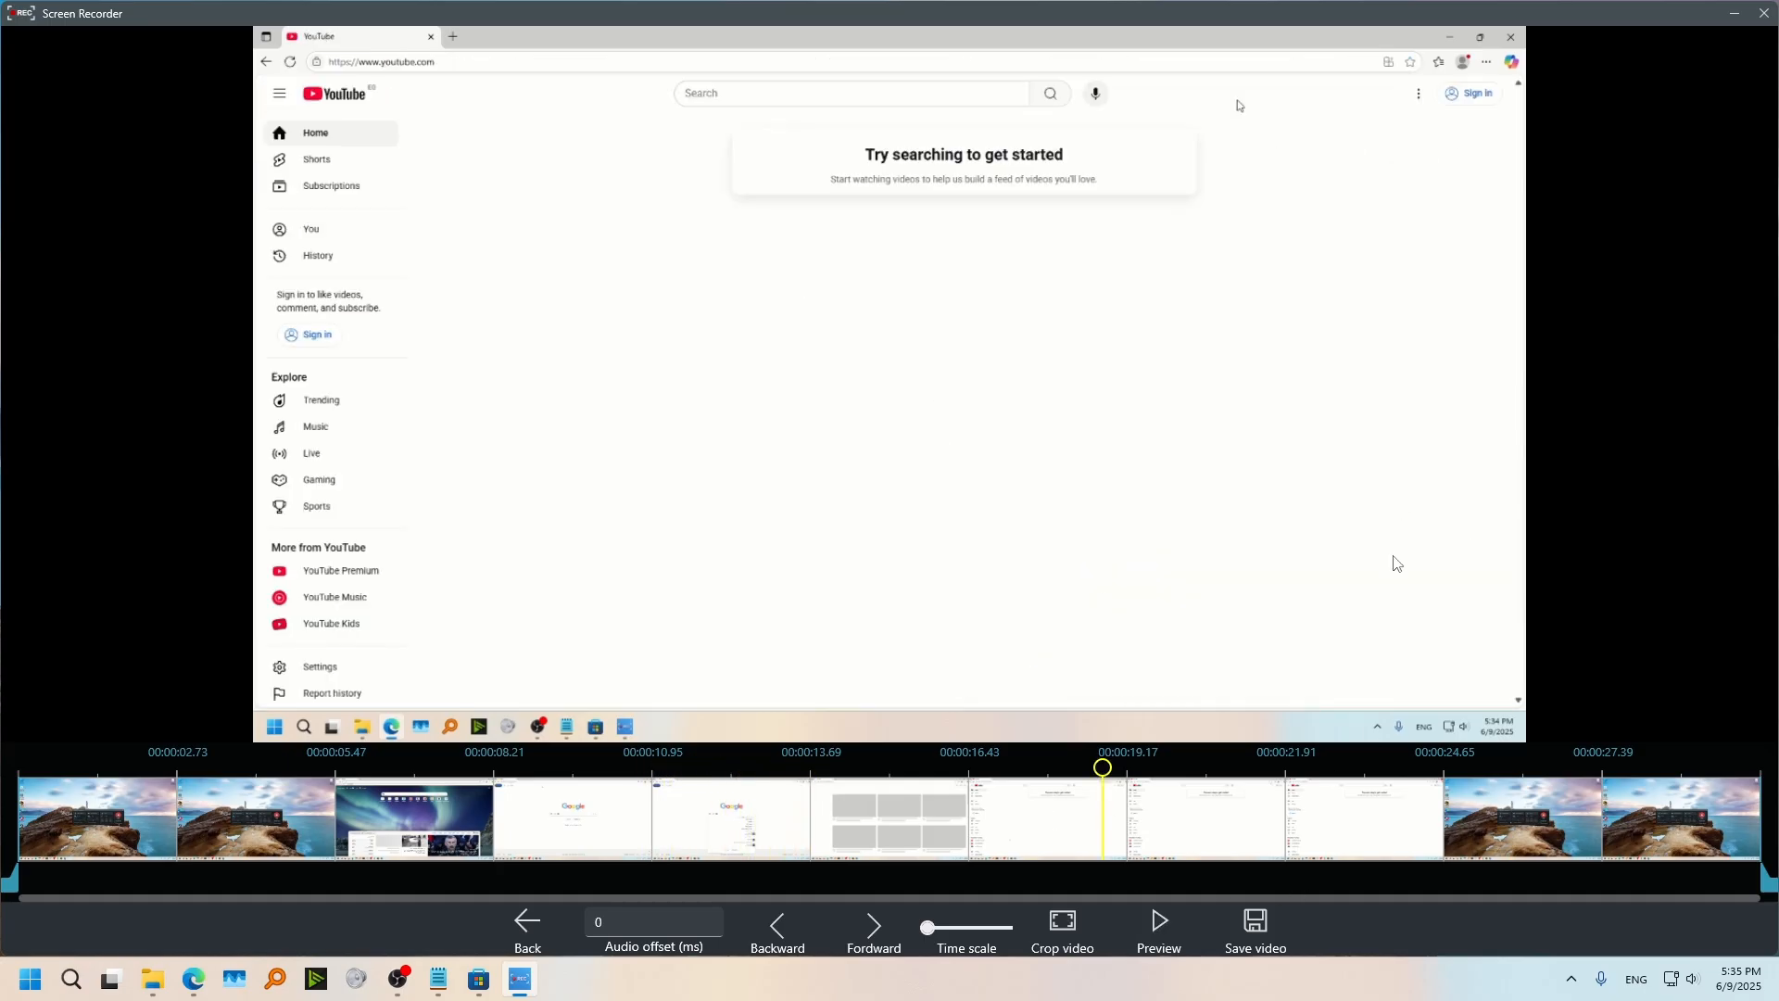
mouse_move(1140, 814)
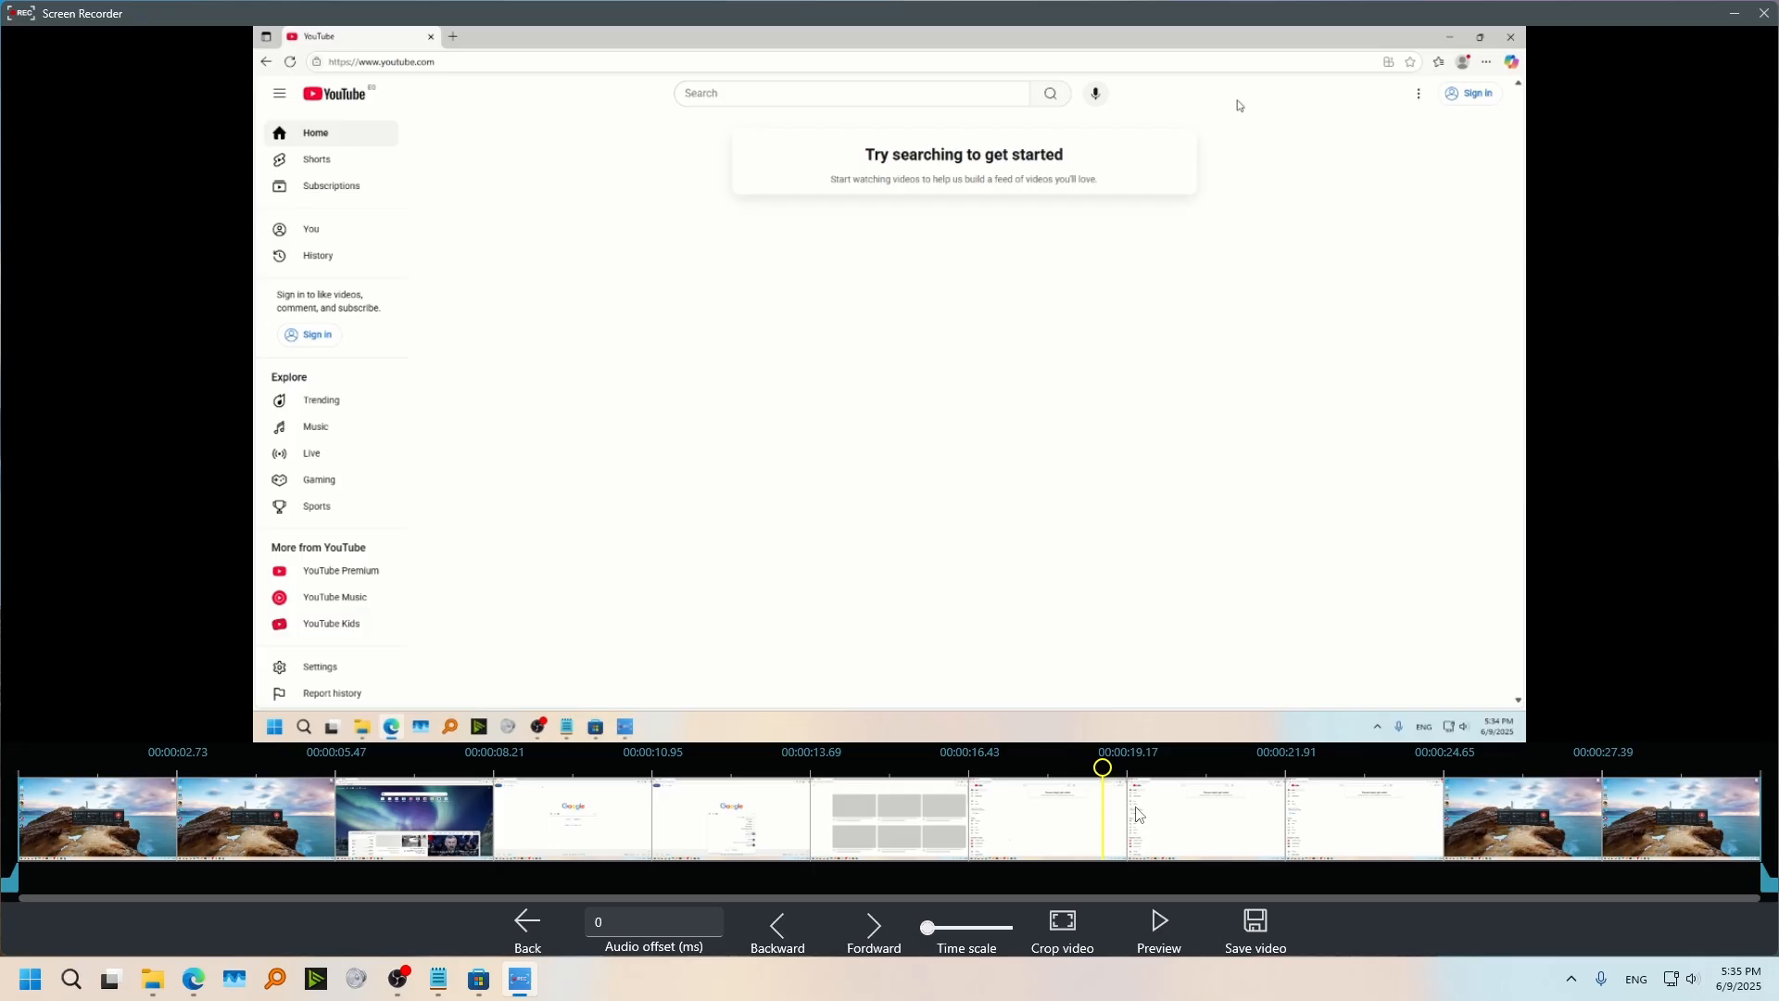
click(1060, 927)
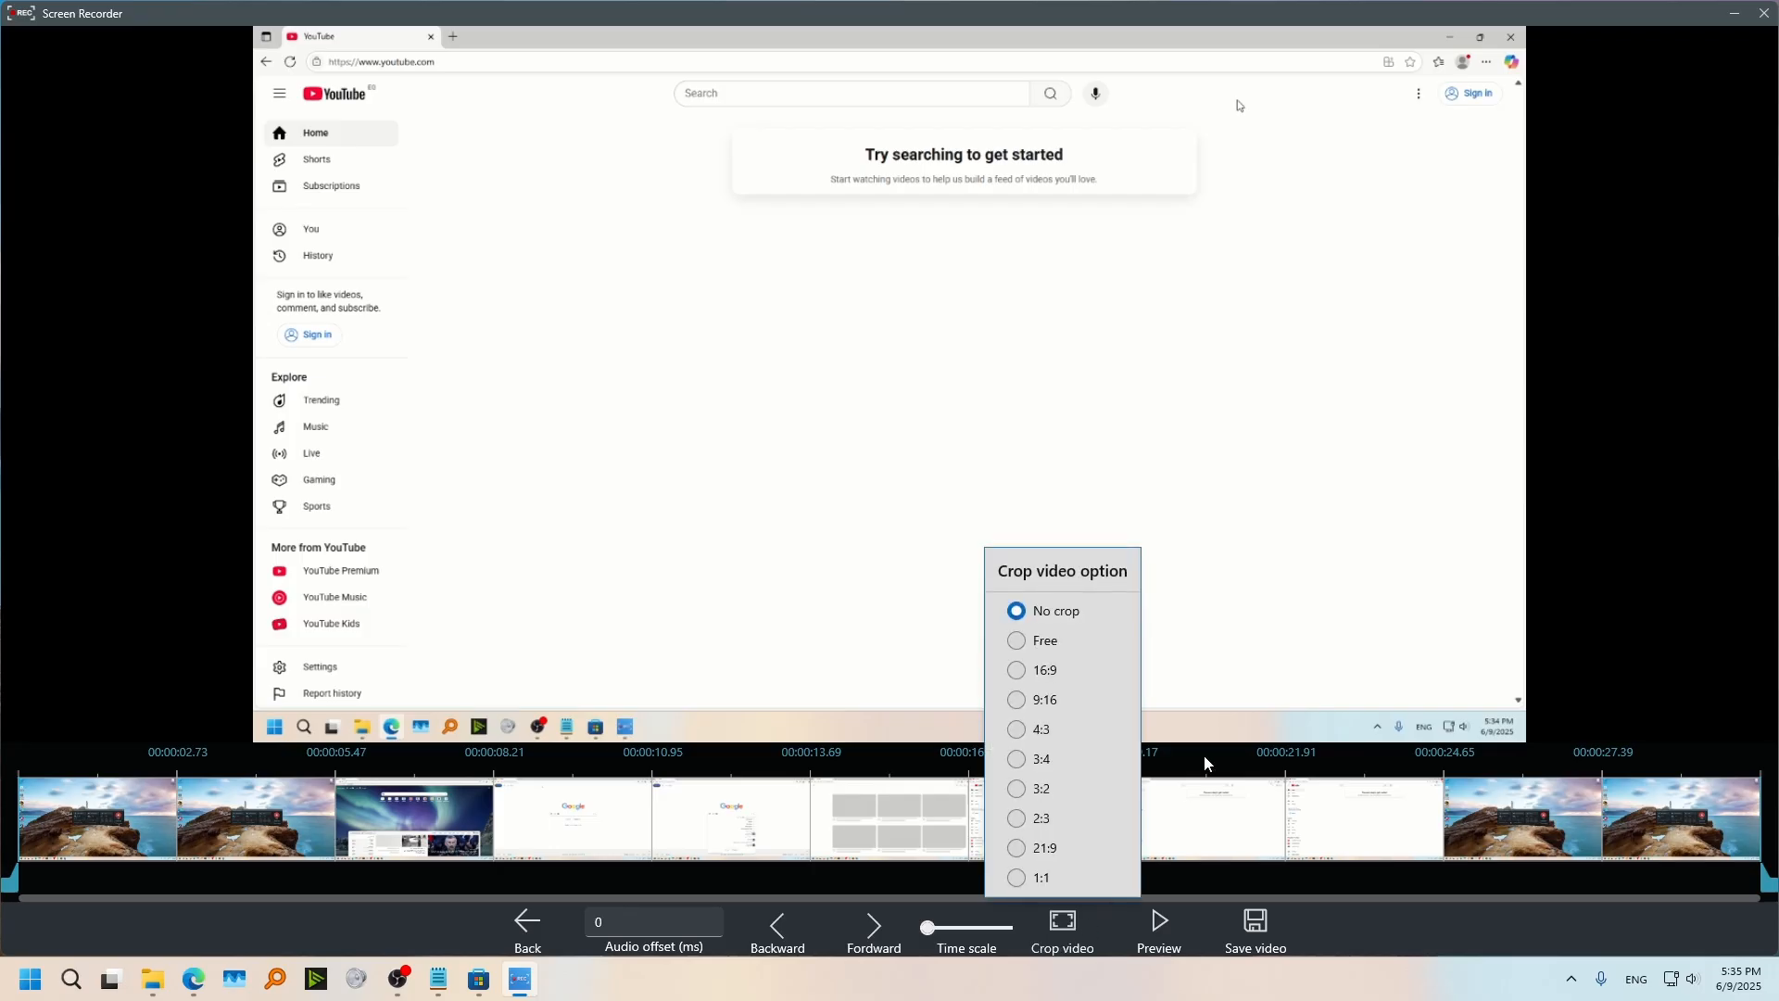
click(1040, 758)
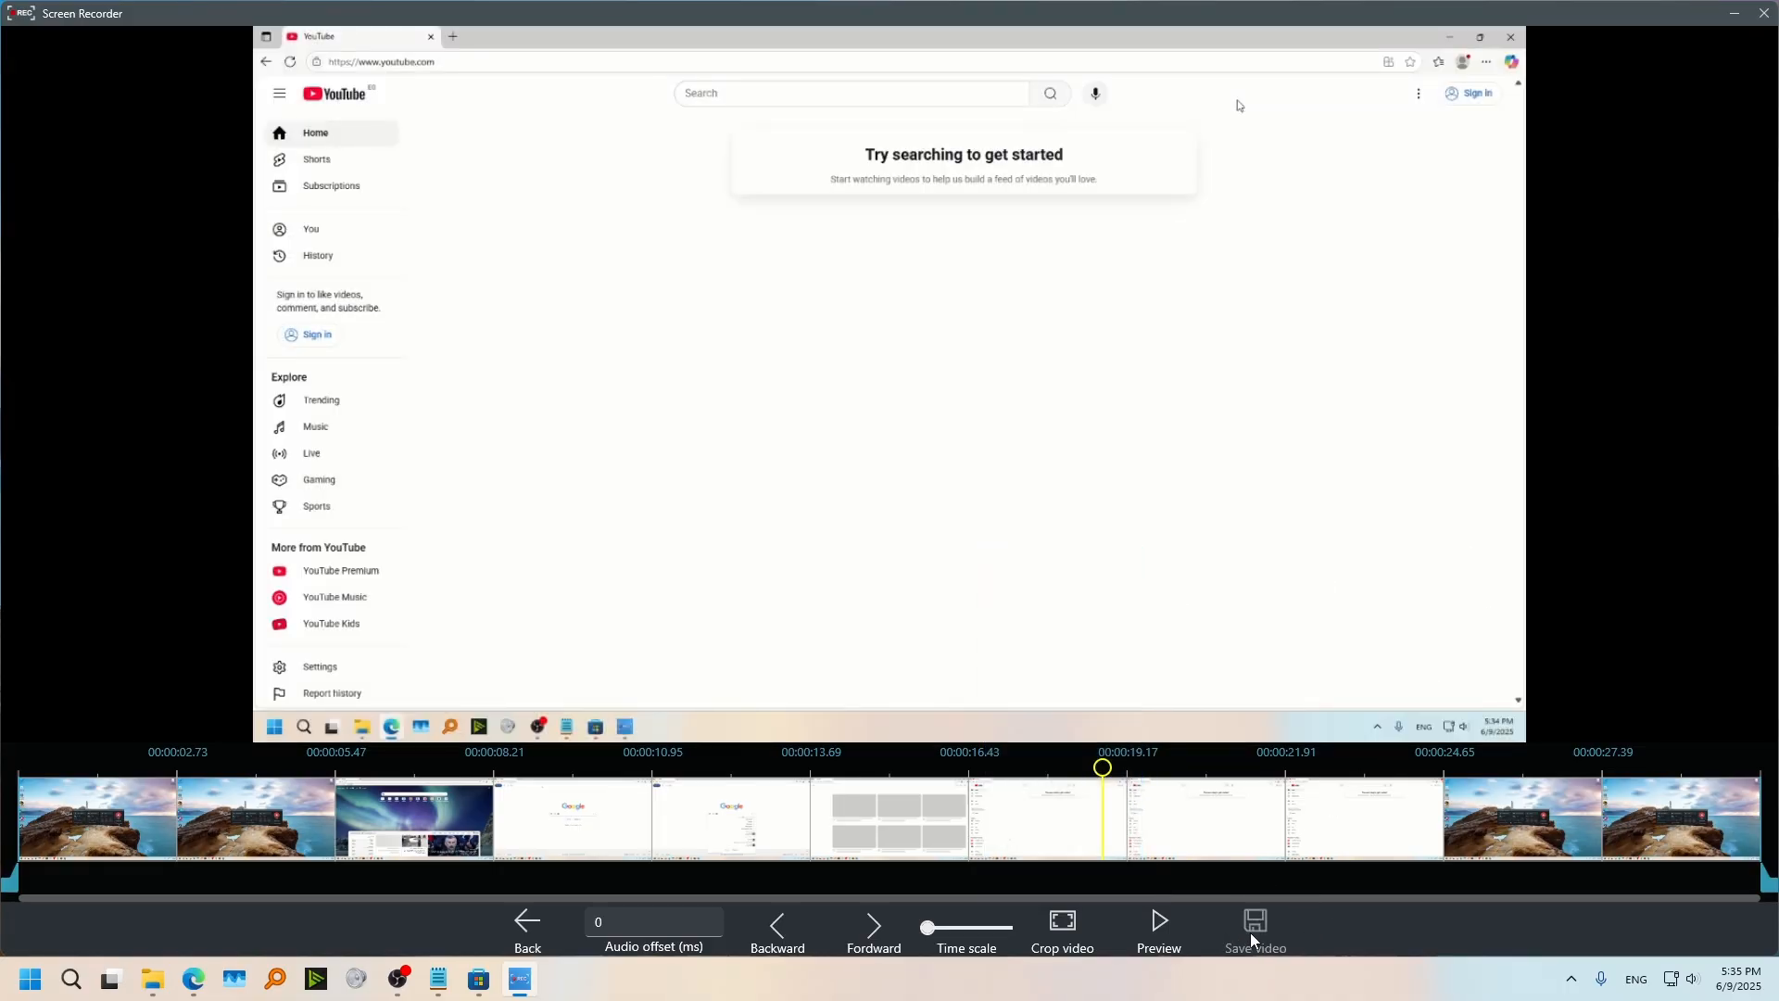
click(1255, 929)
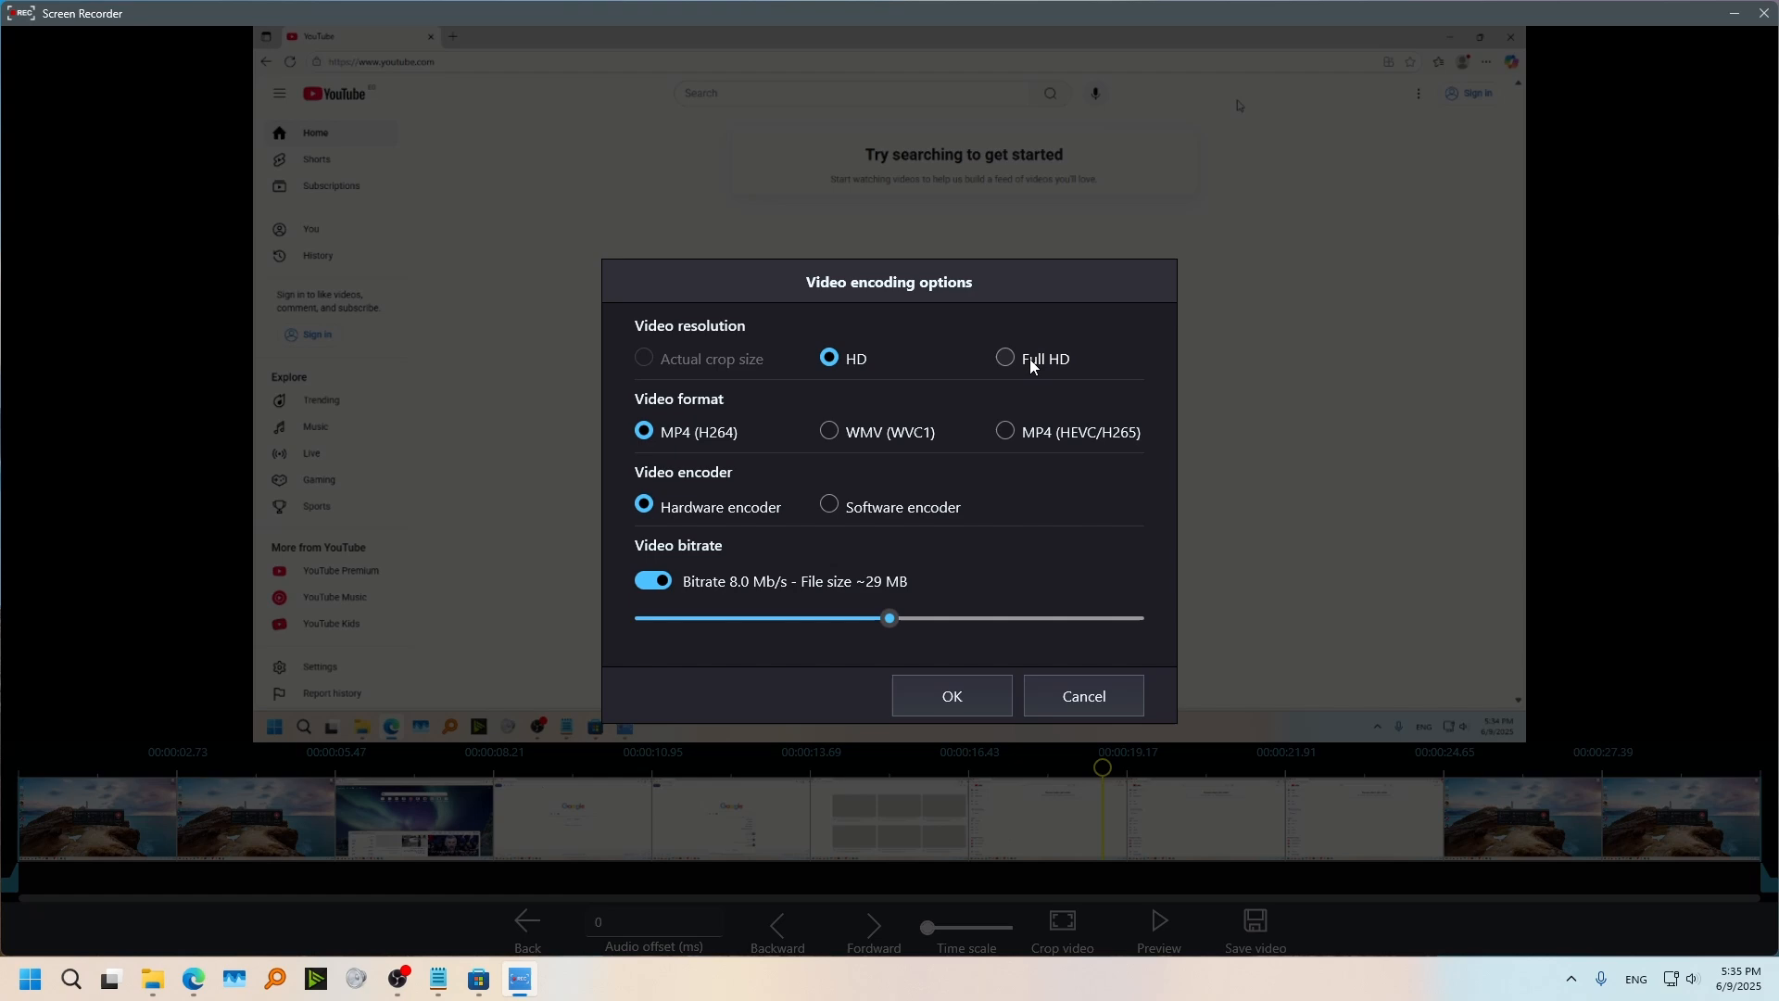
Step: Choose Full HD resolution with MP4 (H264) and confirm the encoding options
click(1003, 357)
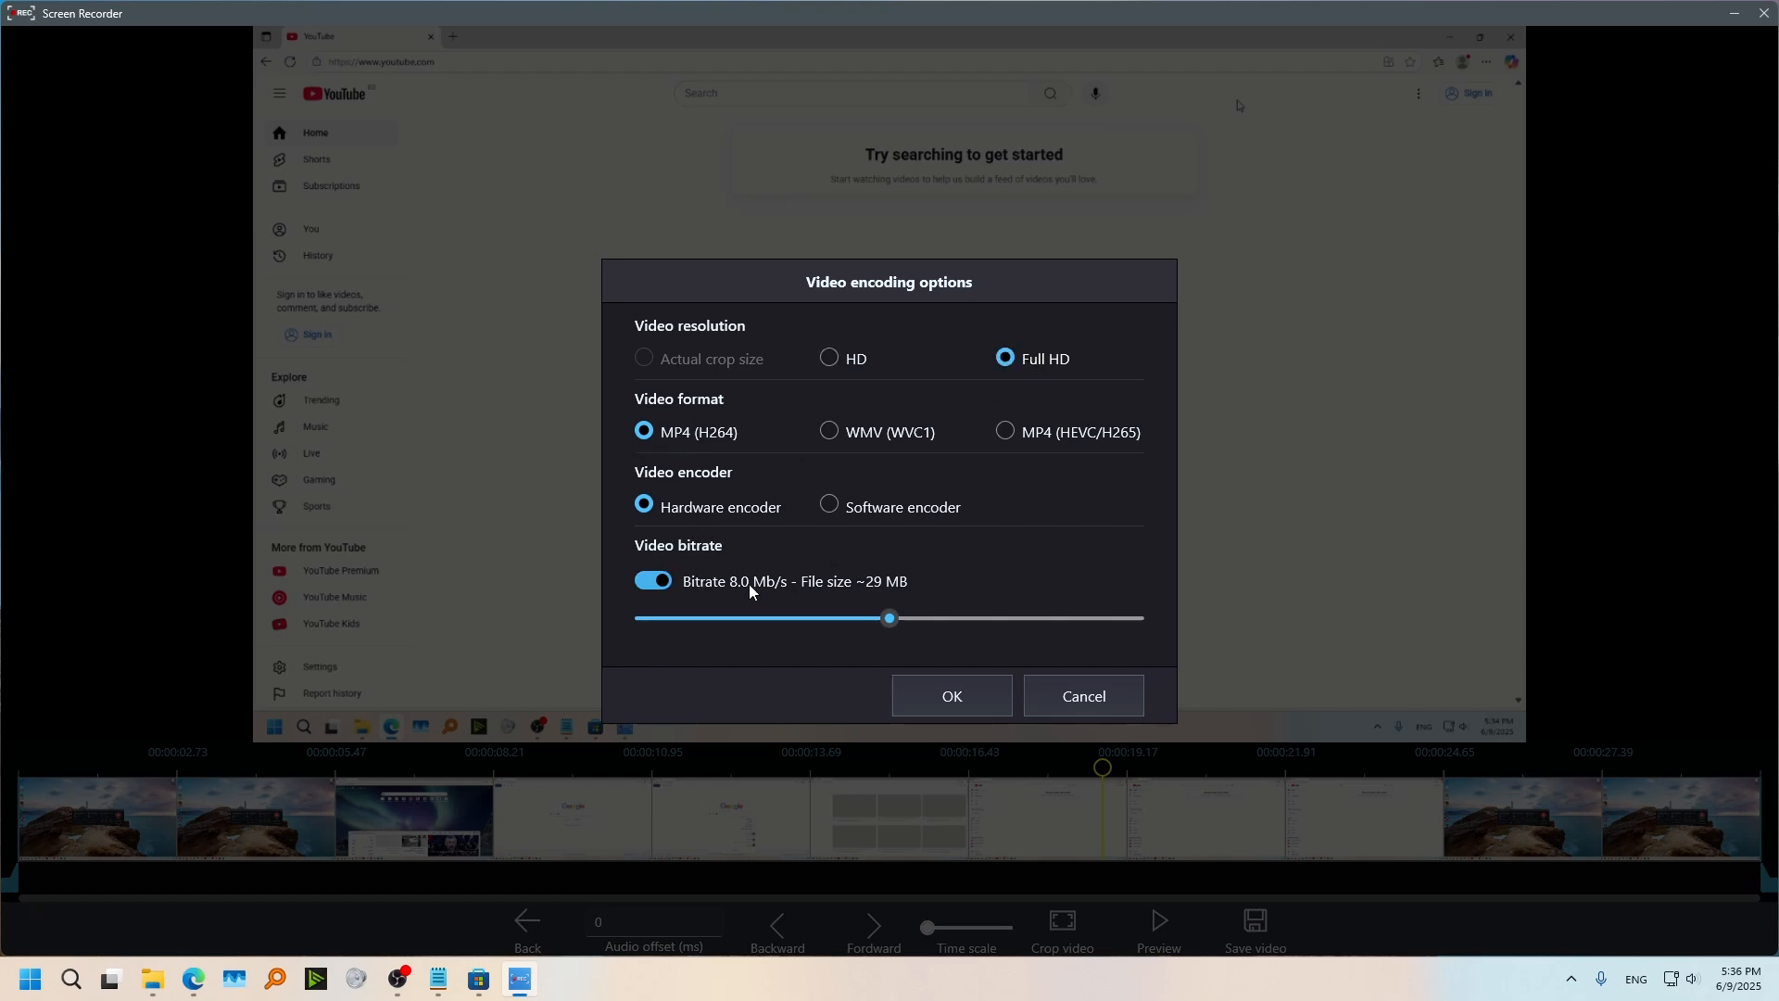
click(951, 695)
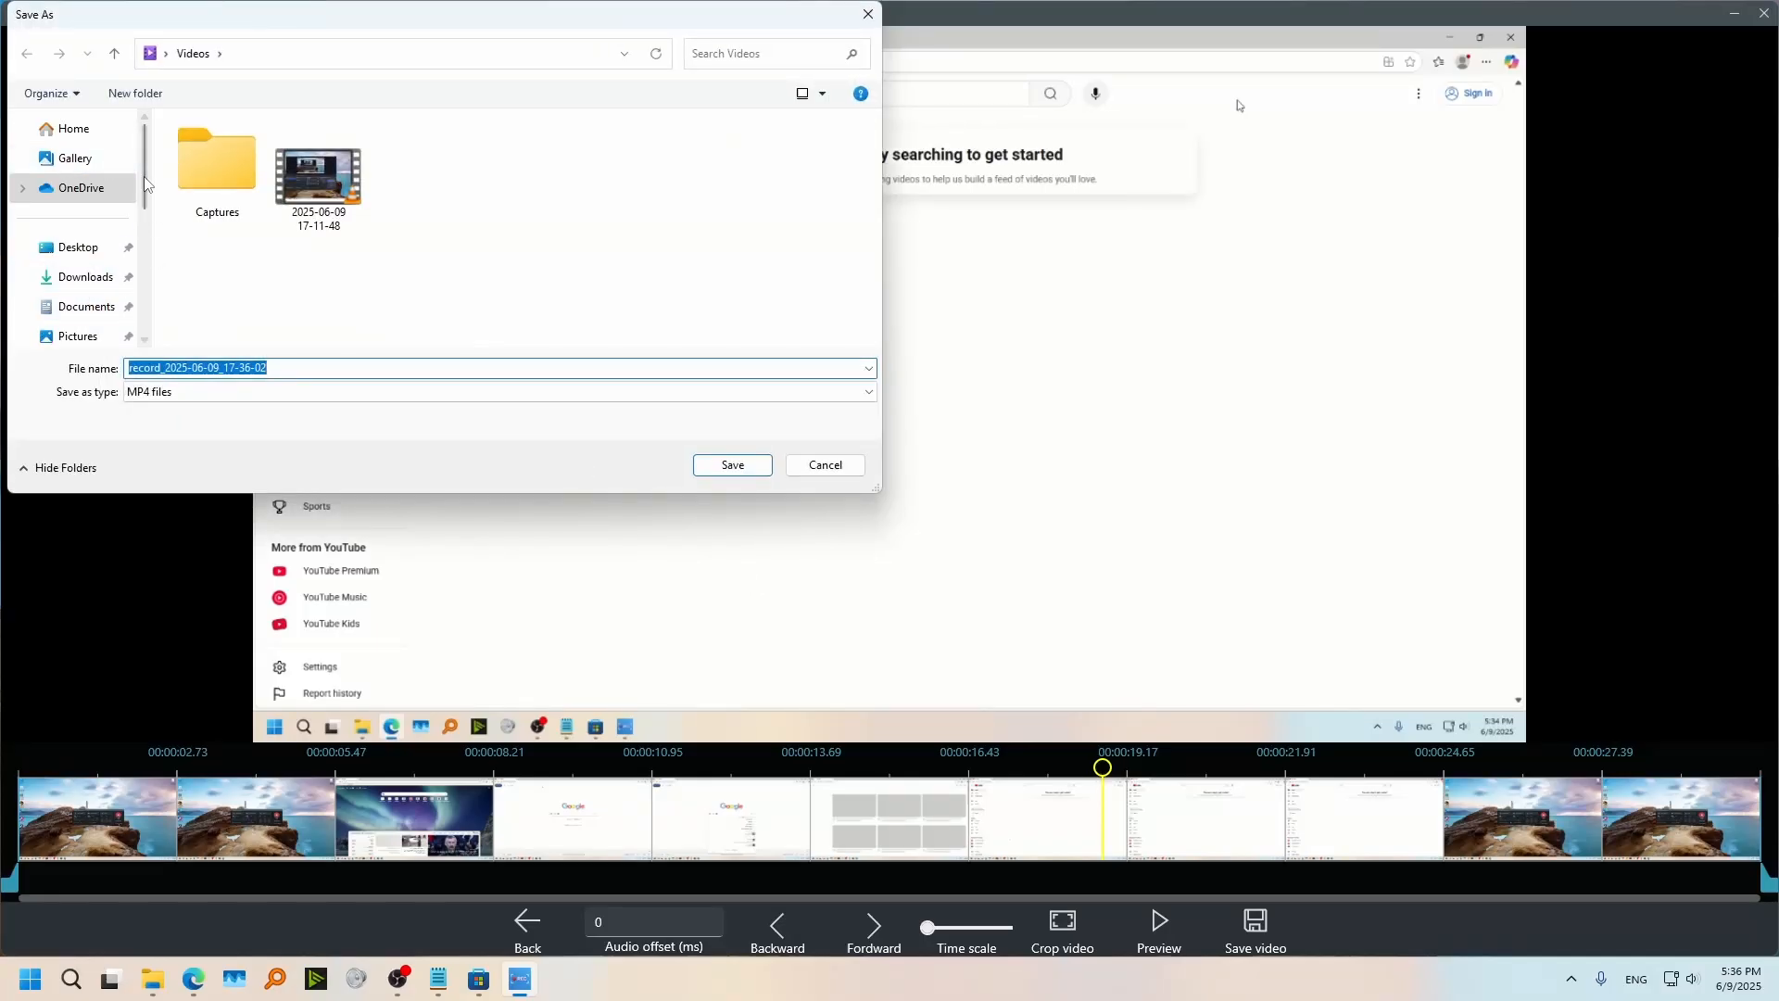
Step: Save the MP4 recording to the Desktop with its default file name
click(76, 246)
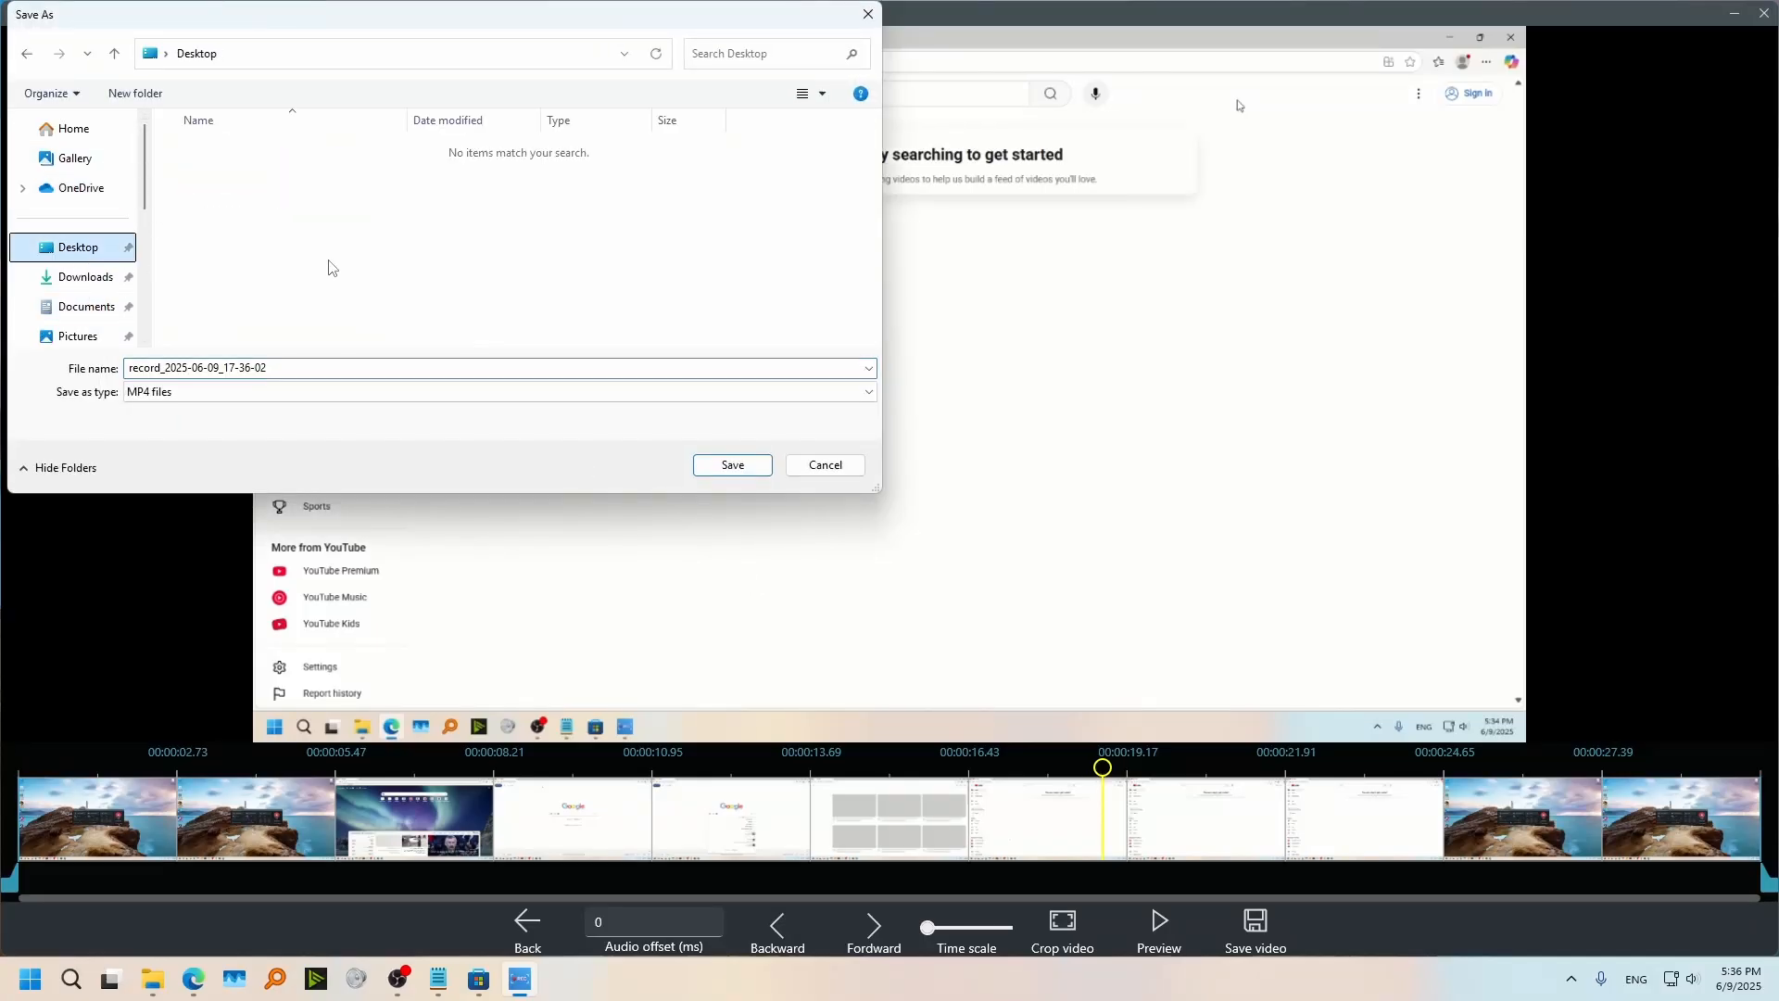
mouse_move(732, 466)
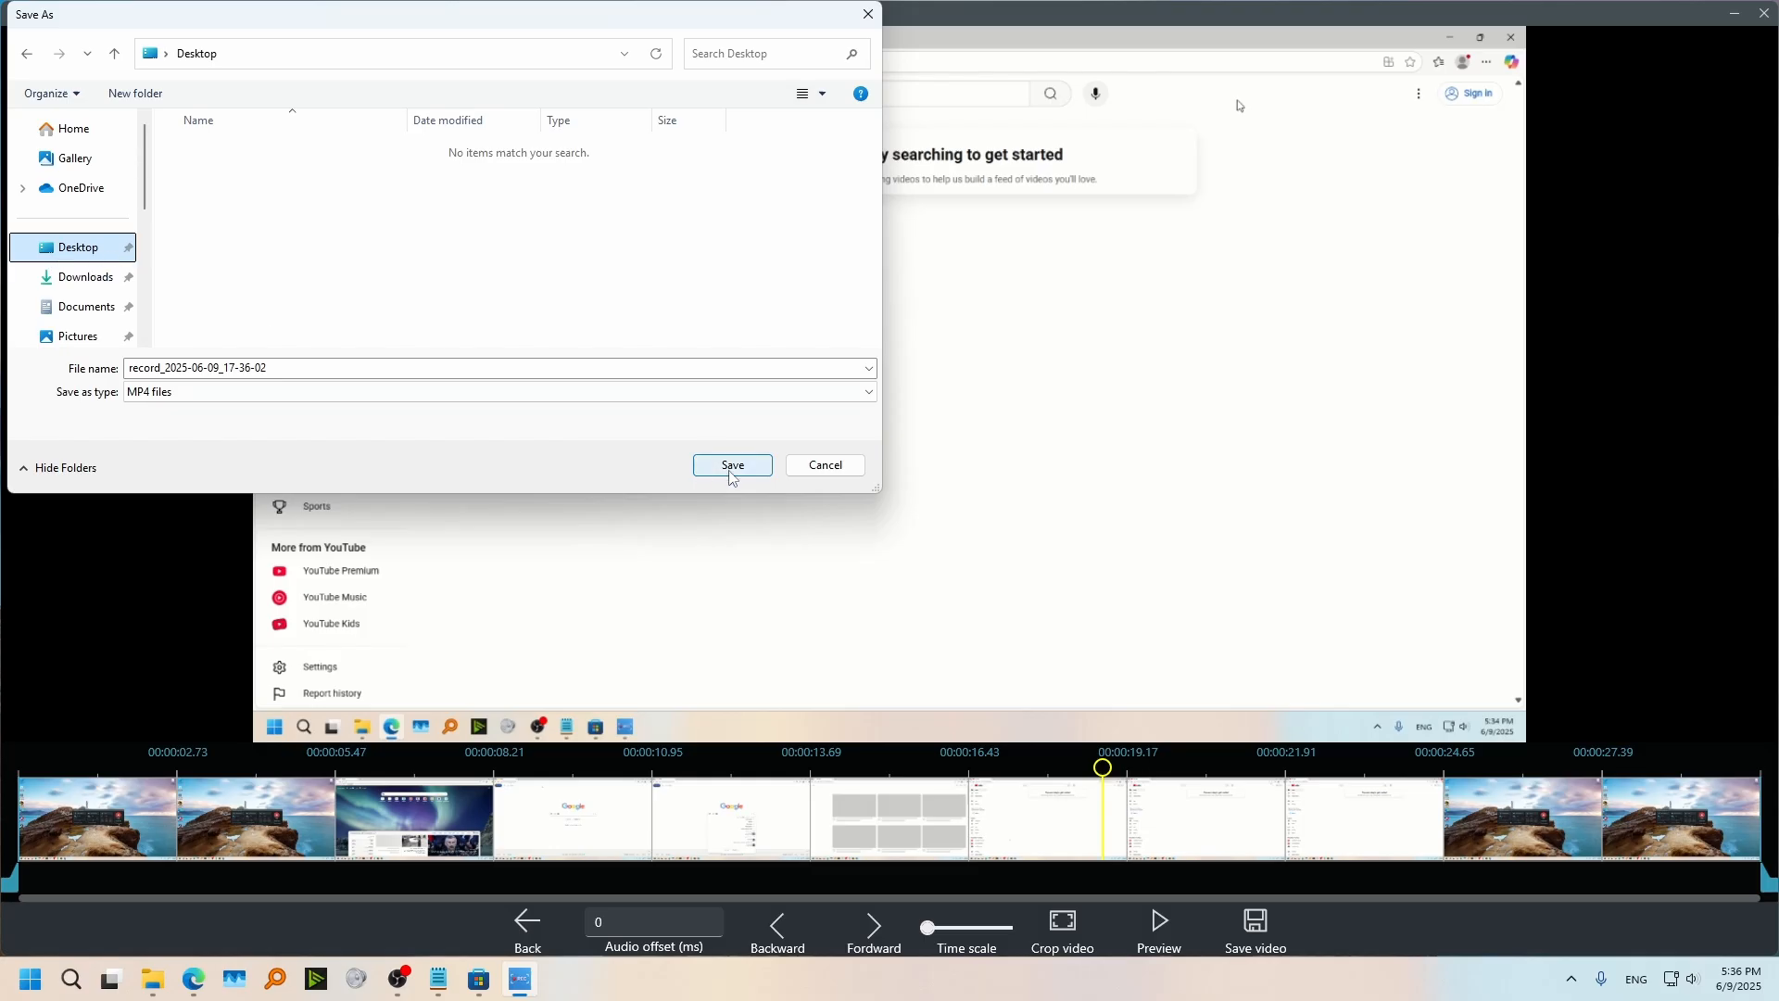
click(733, 463)
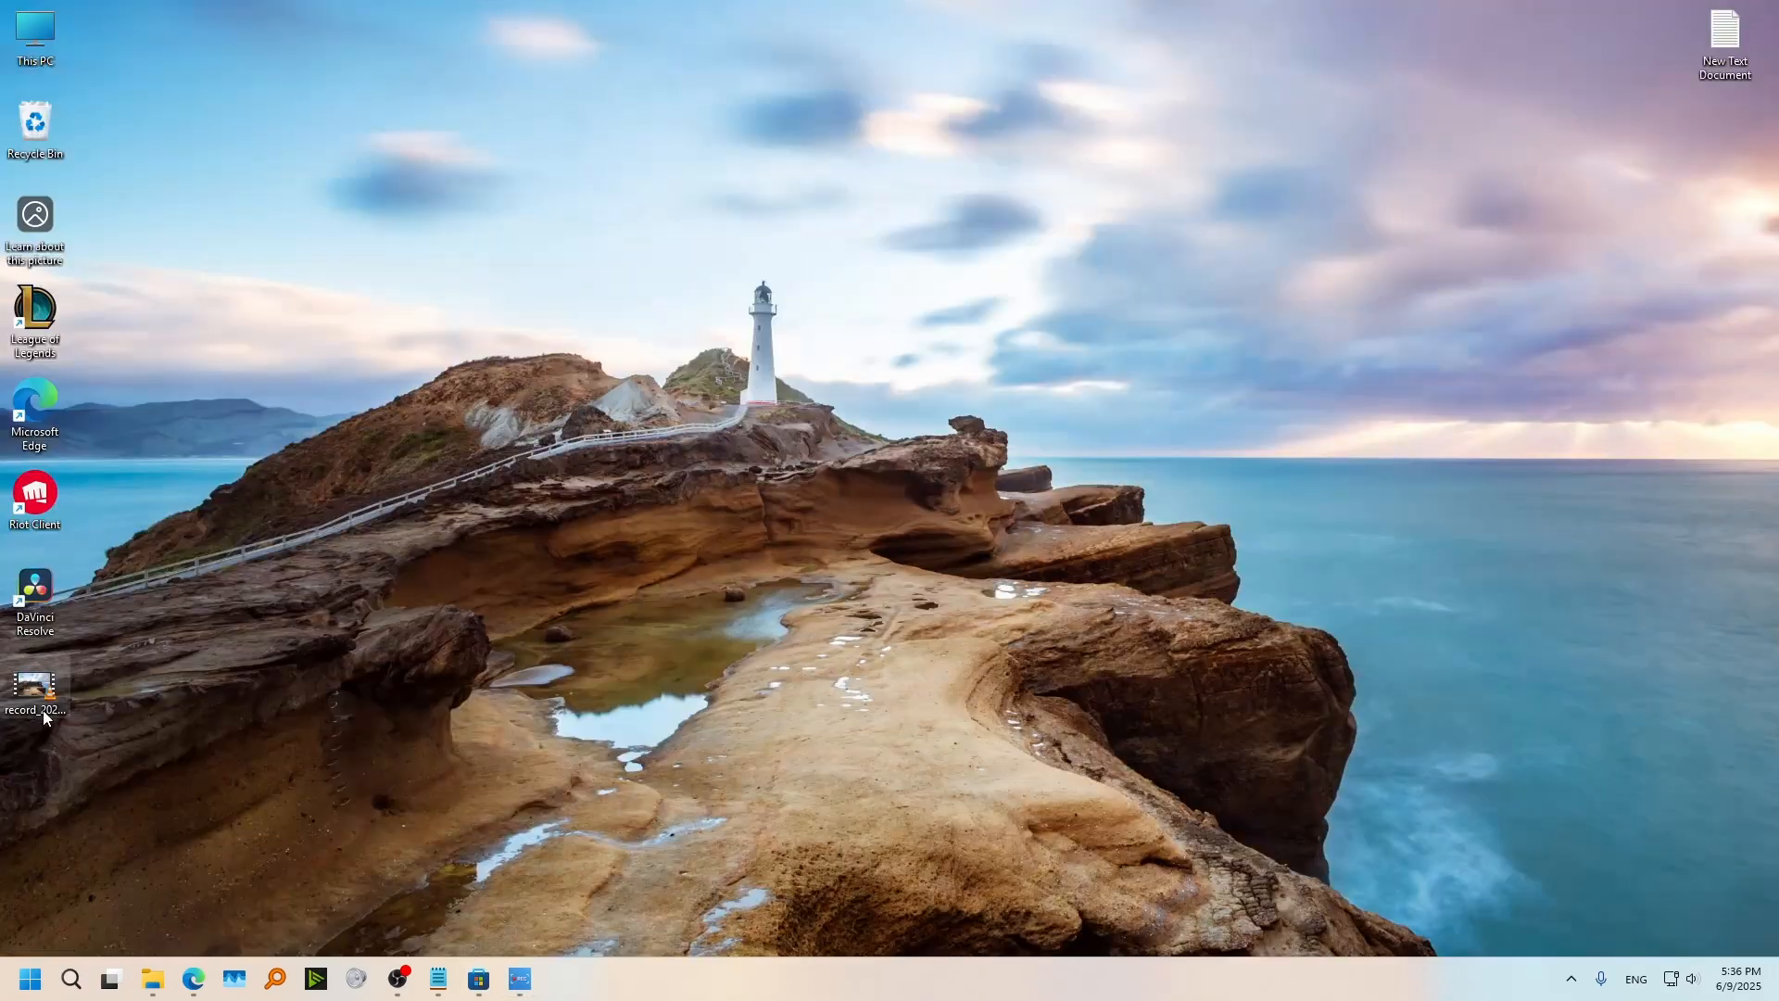
Step: Play the saved record_… MP4 from the desktop in VLC, then close the player
click(34, 692)
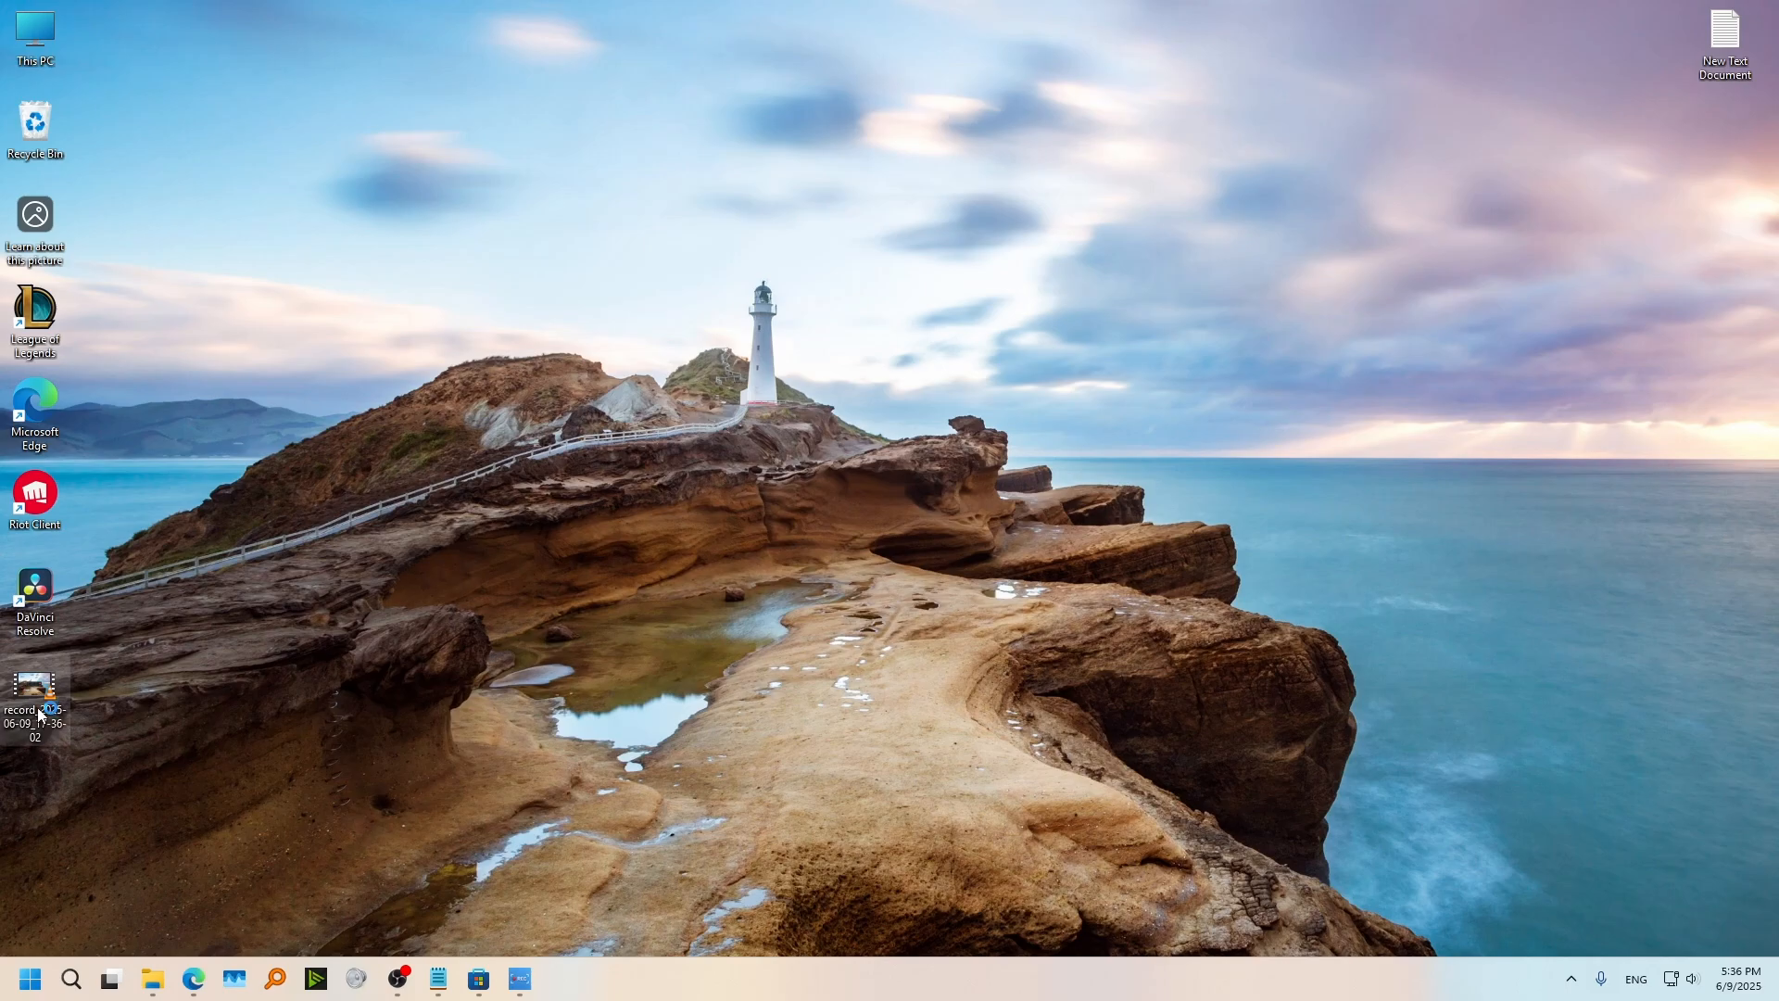
double_click(33, 696)
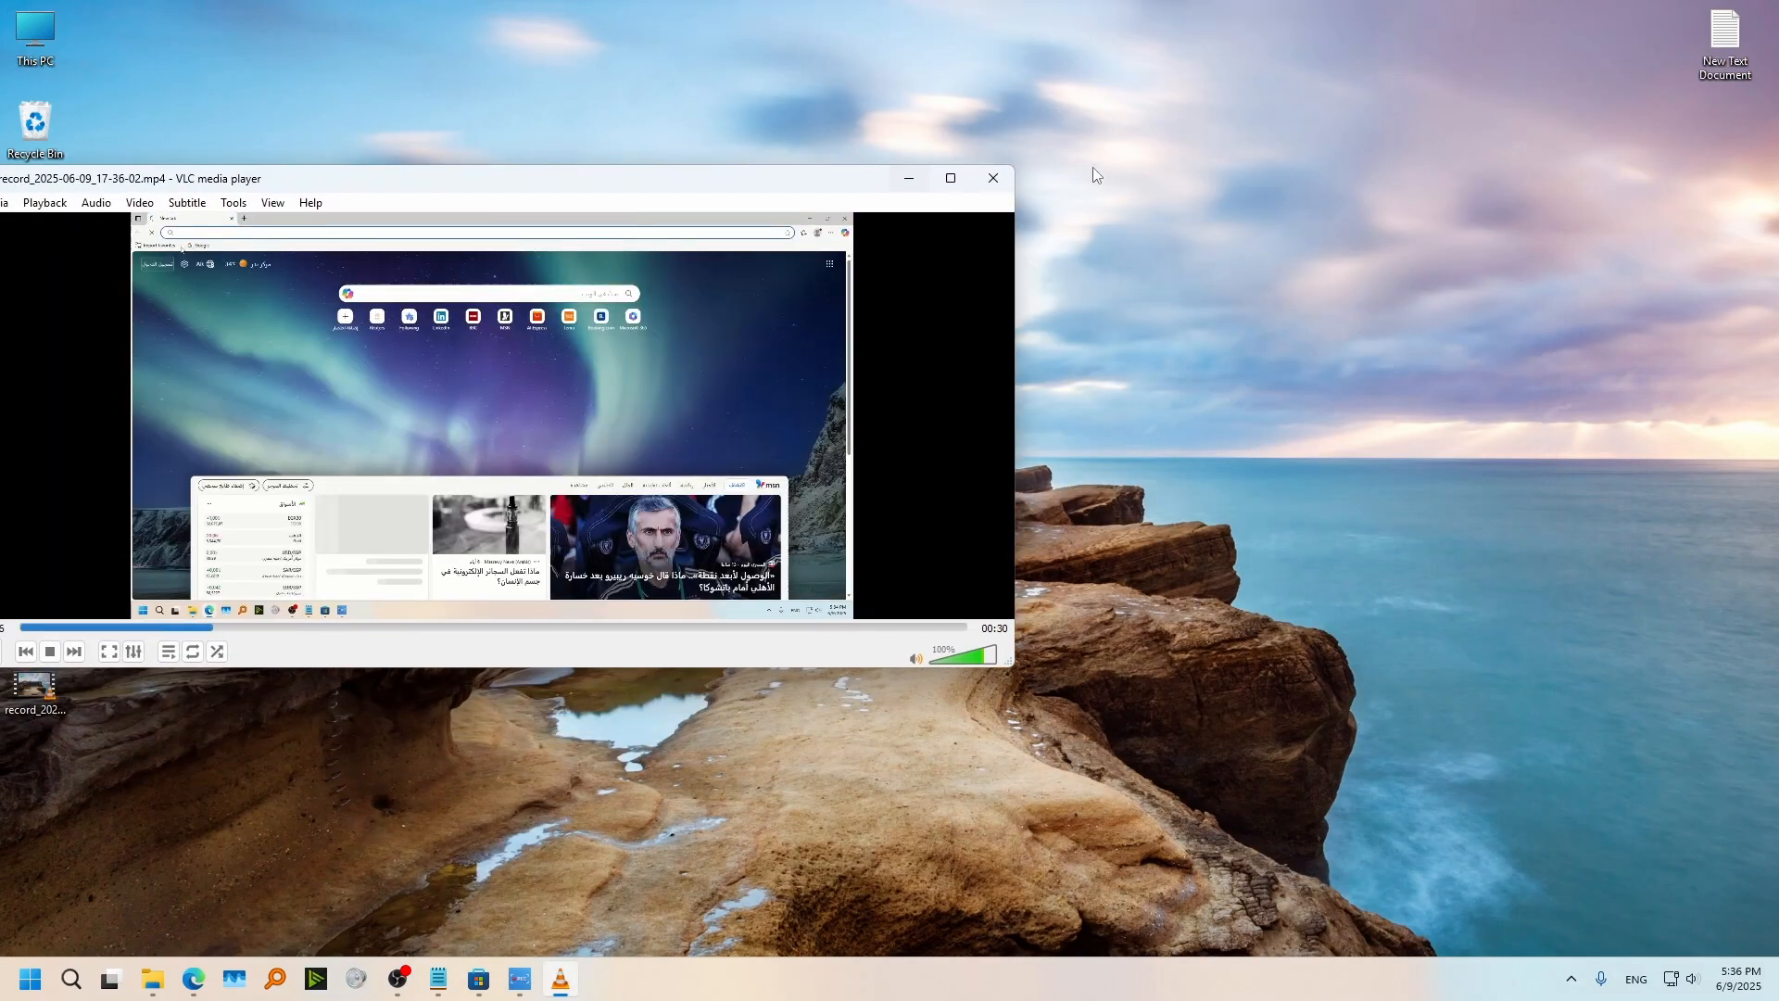
click(990, 178)
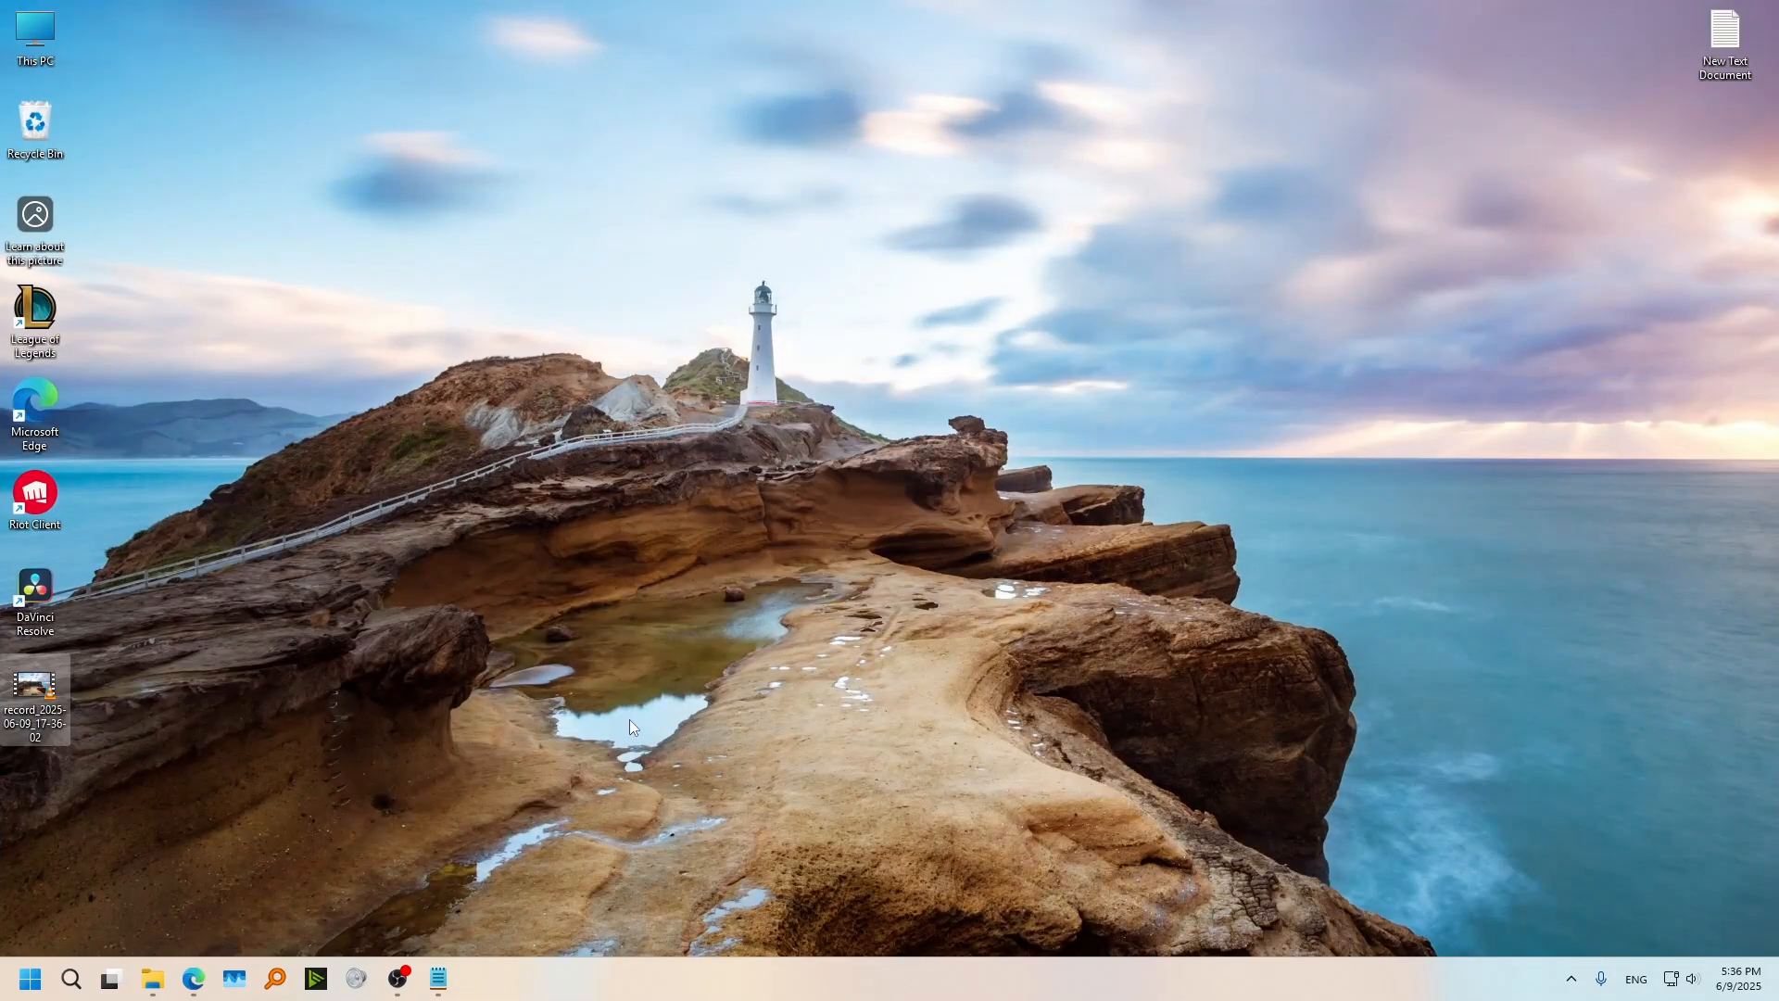
Step: Reopen the recorder, try the Show camera overlay, and leave it switched off
click(72, 978)
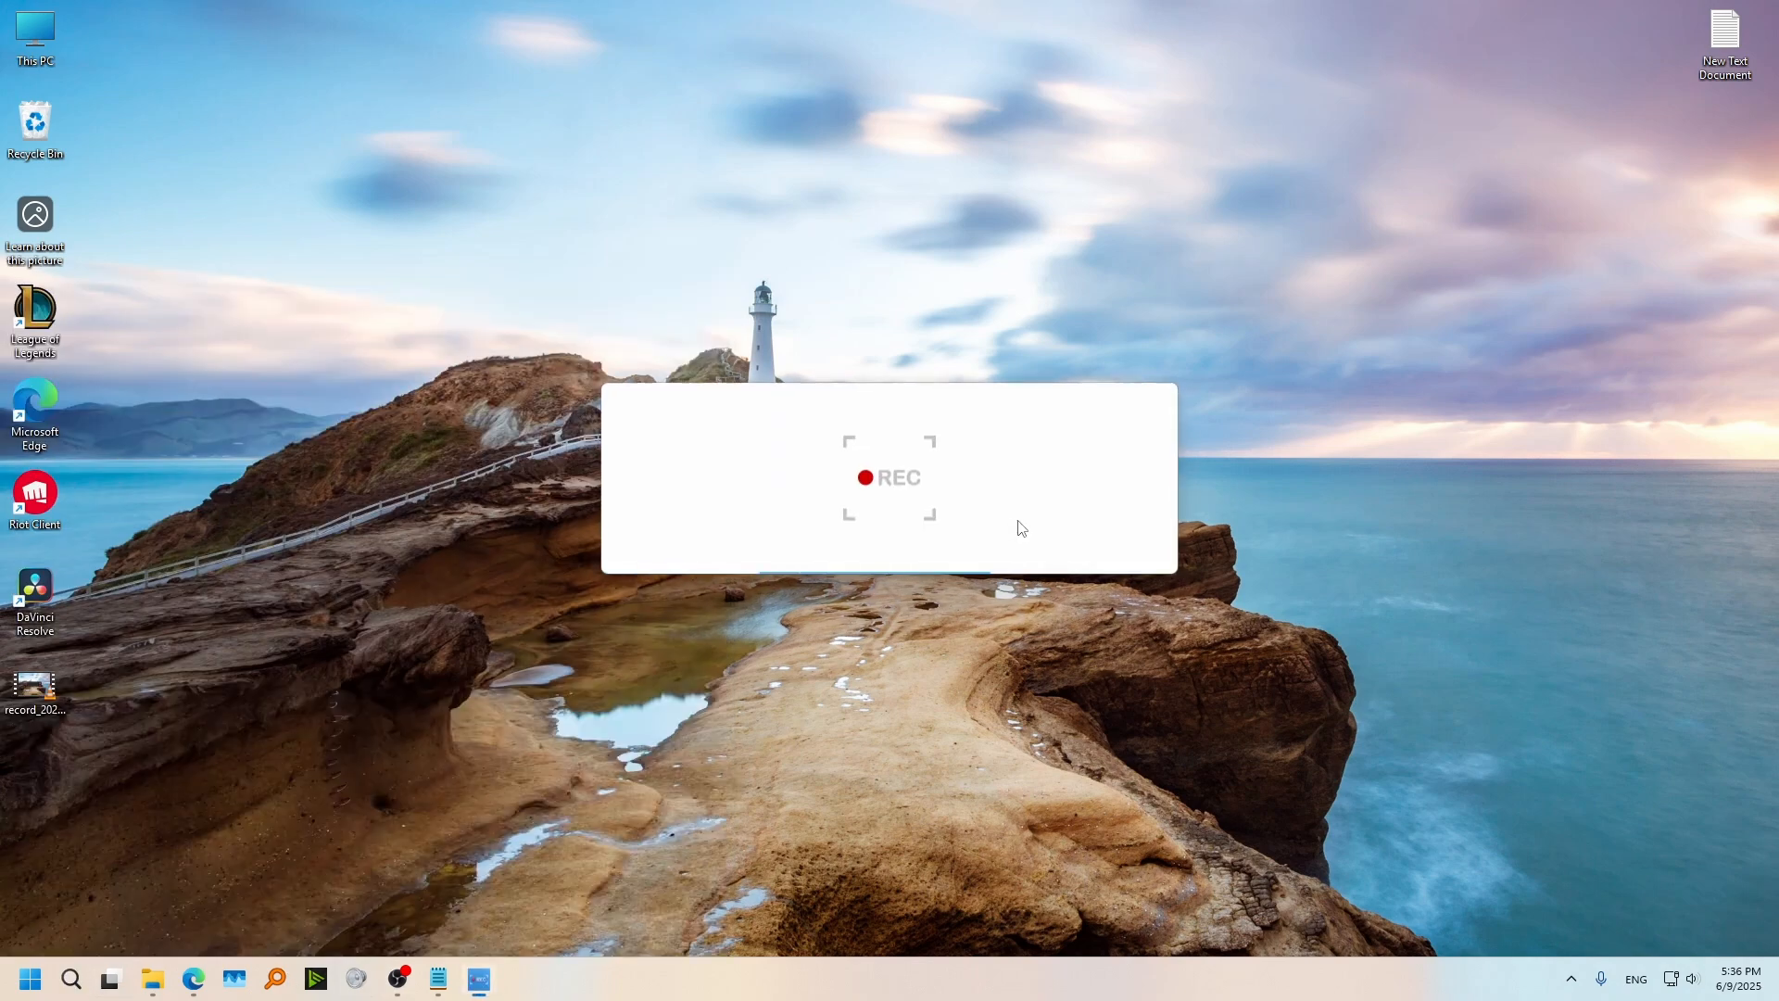
click(888, 476)
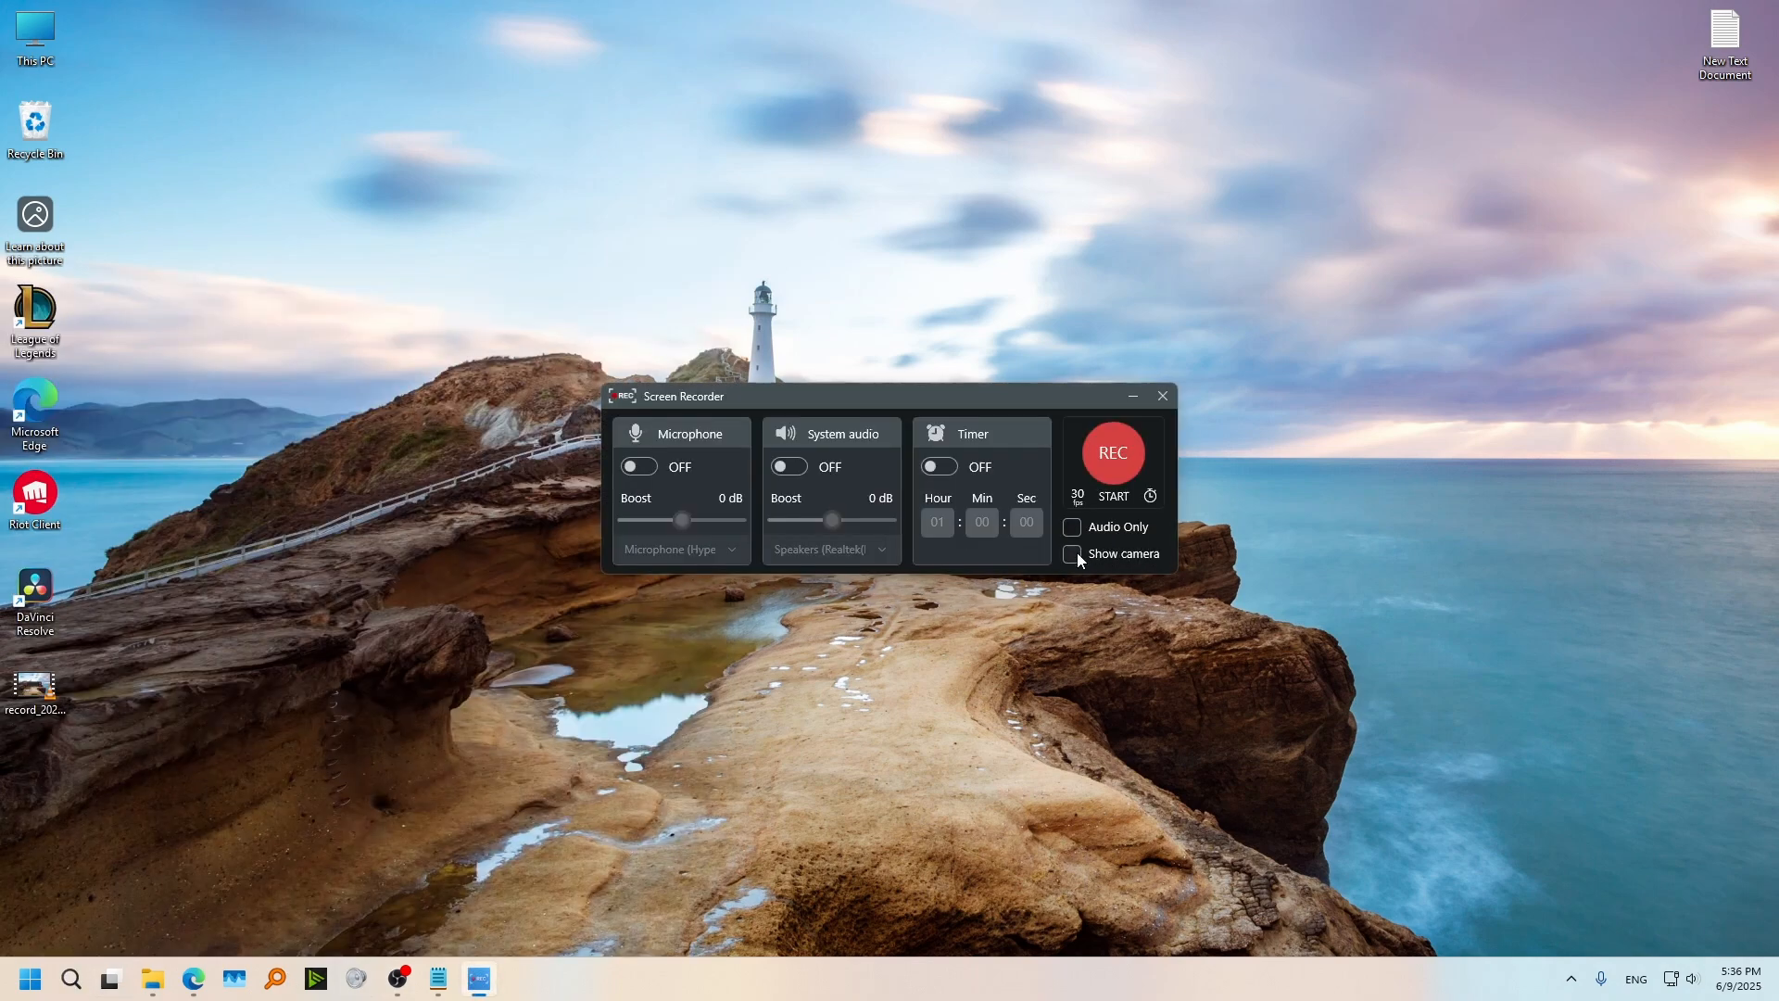
click(1069, 554)
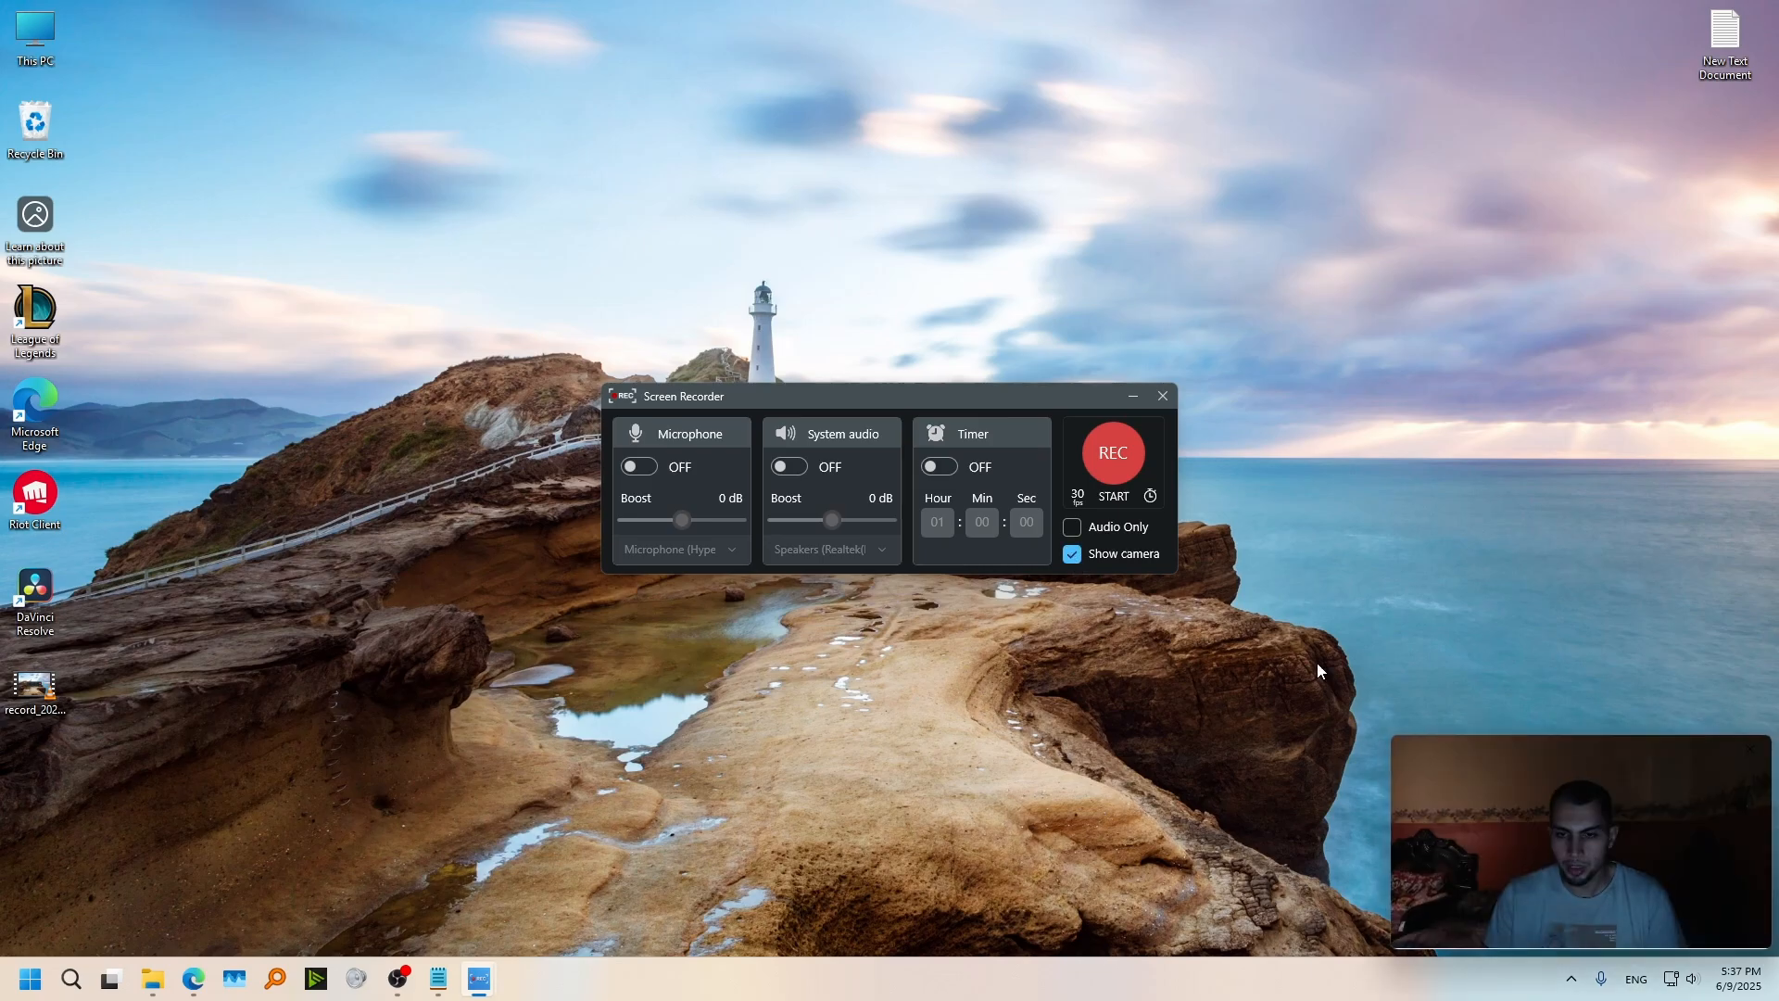
mouse_move(1109, 582)
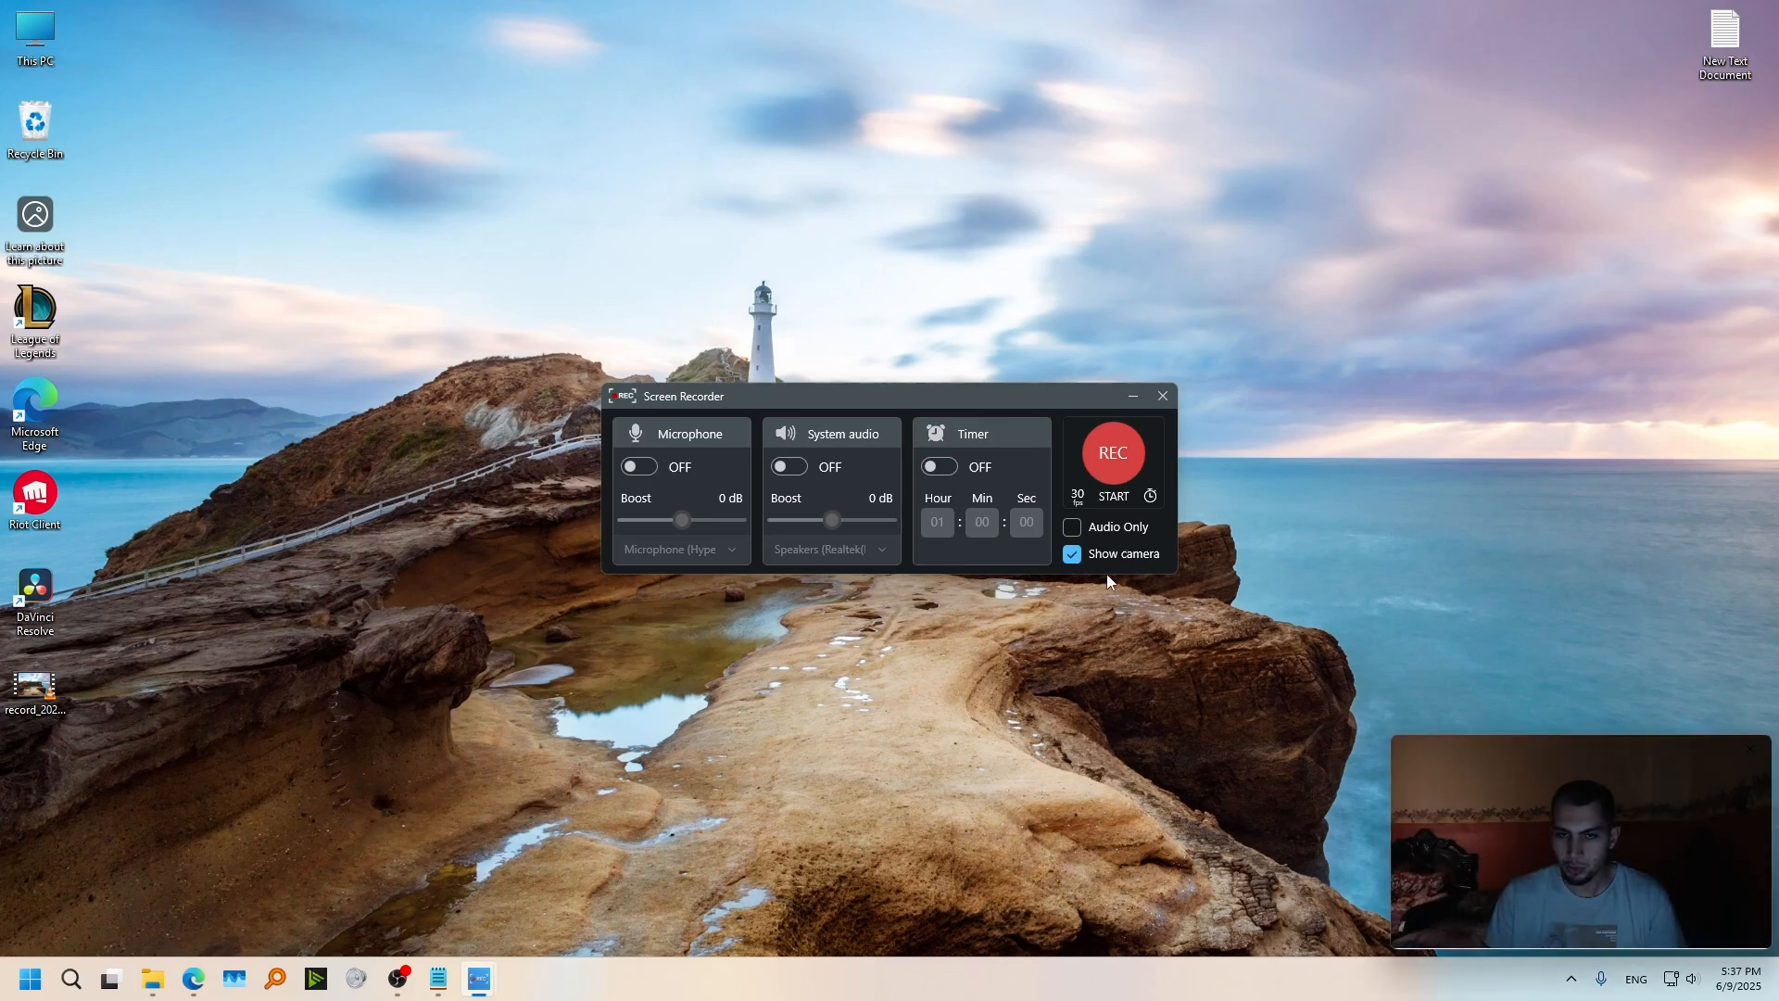
click(1070, 554)
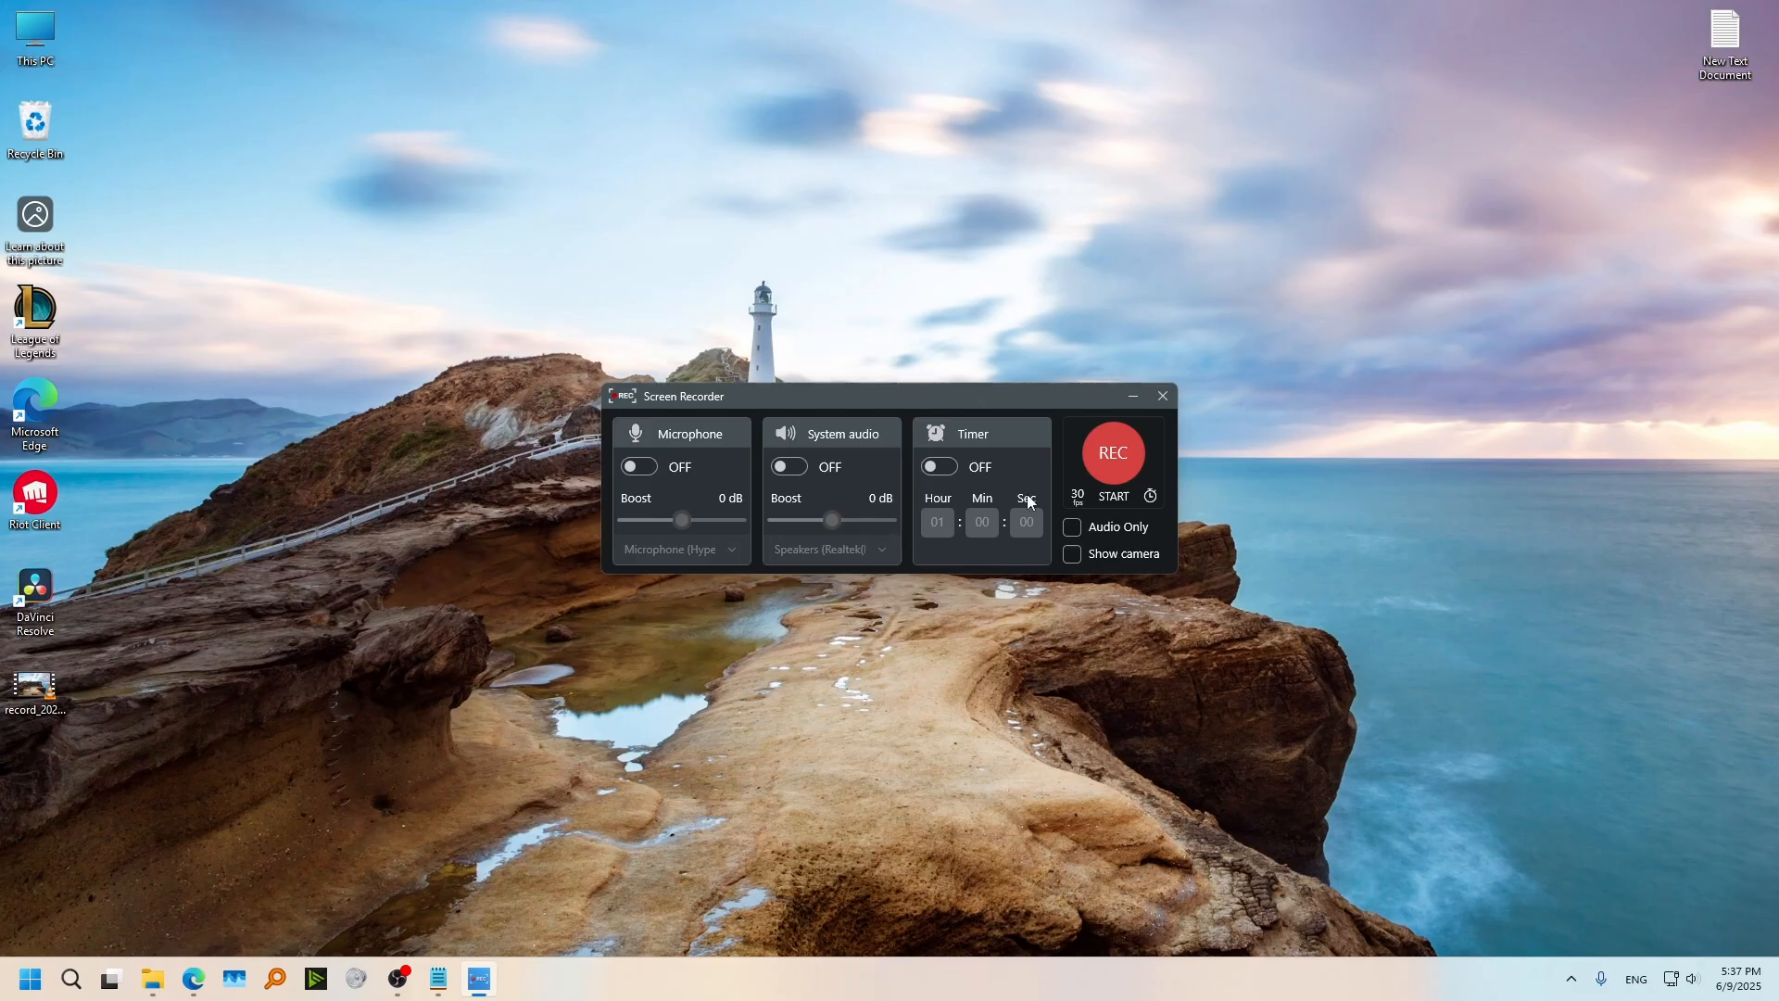
mouse_move(1075, 580)
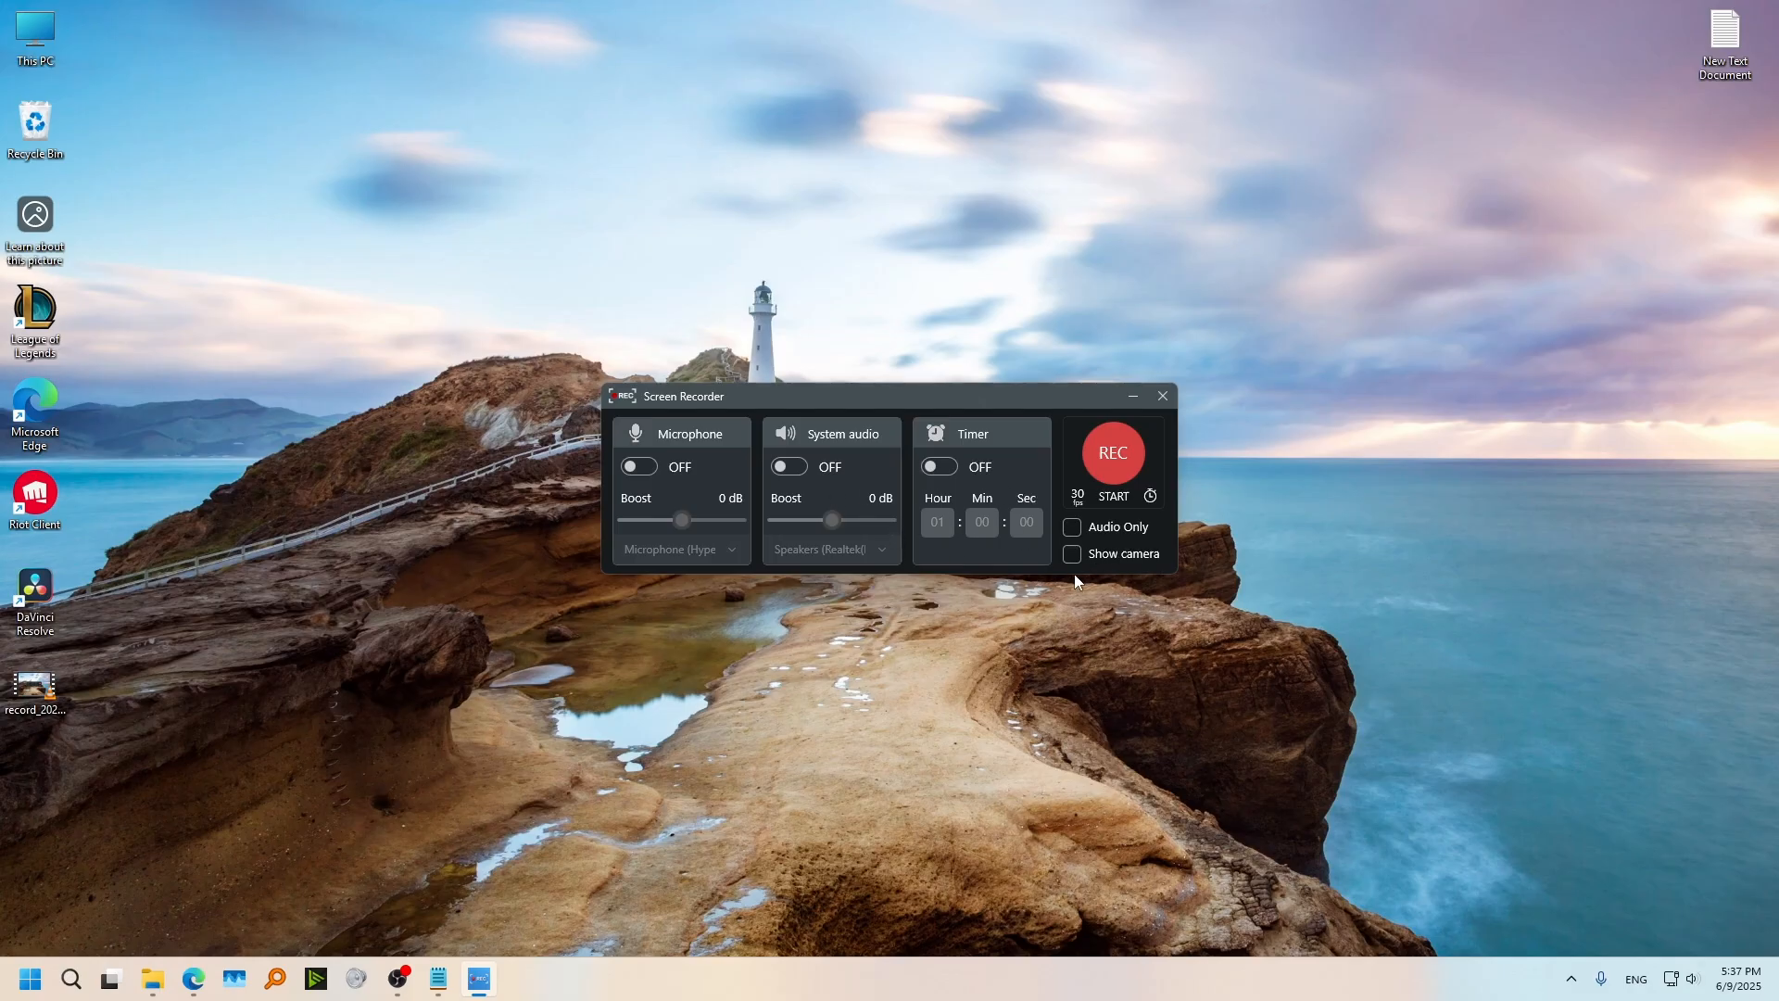